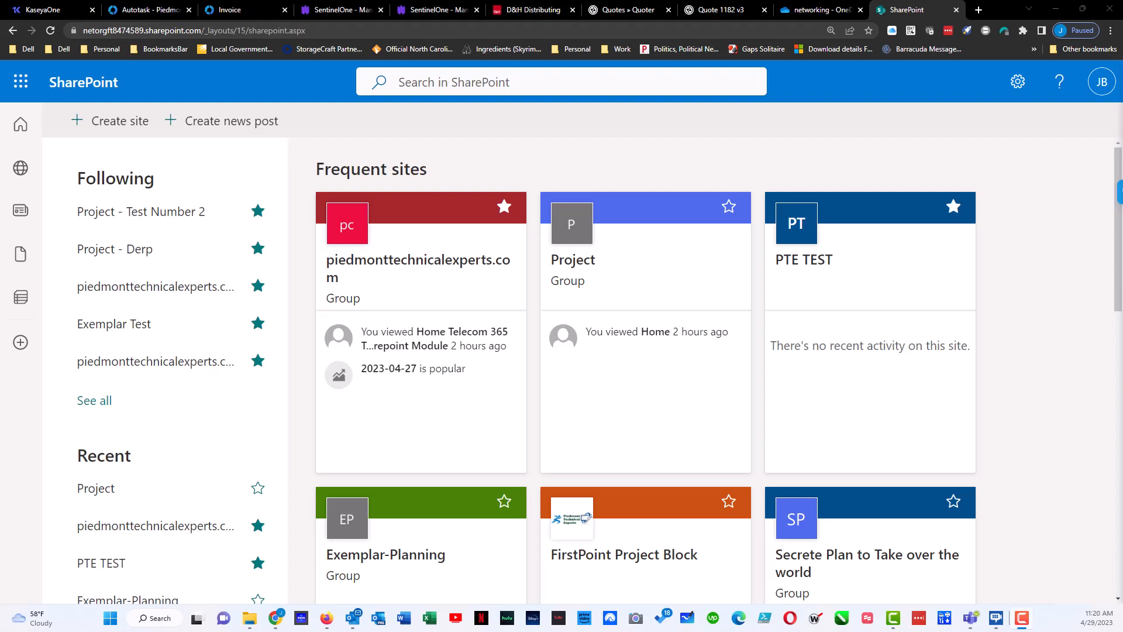
mouse_move(20, 124)
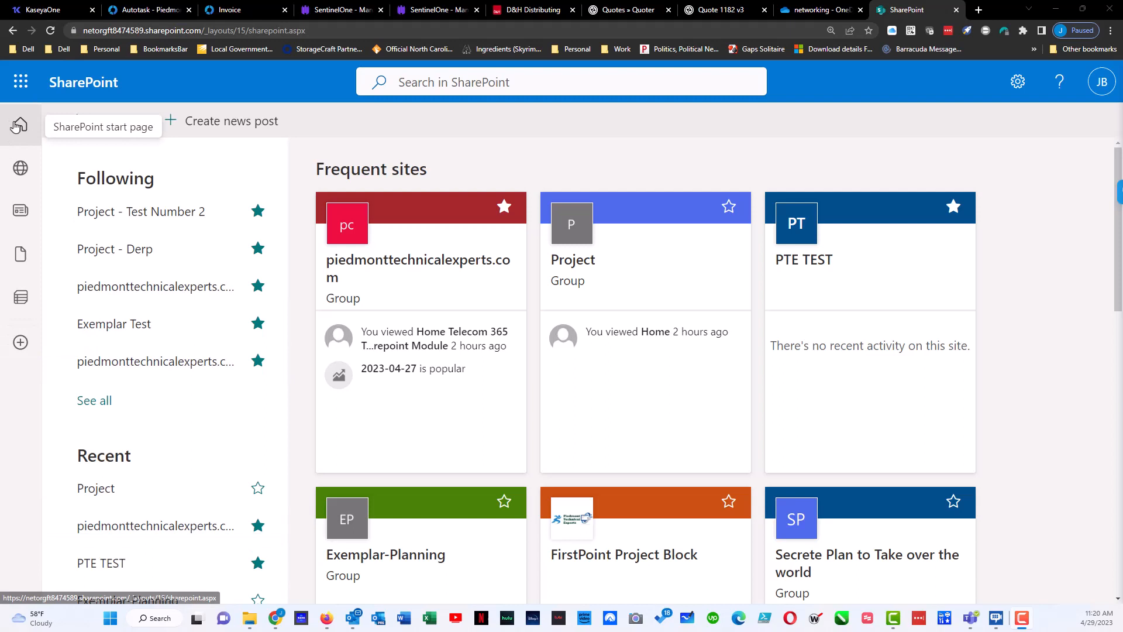
From the SharePoint start page, search for *.mp4 to list video files.
left_click(20, 127)
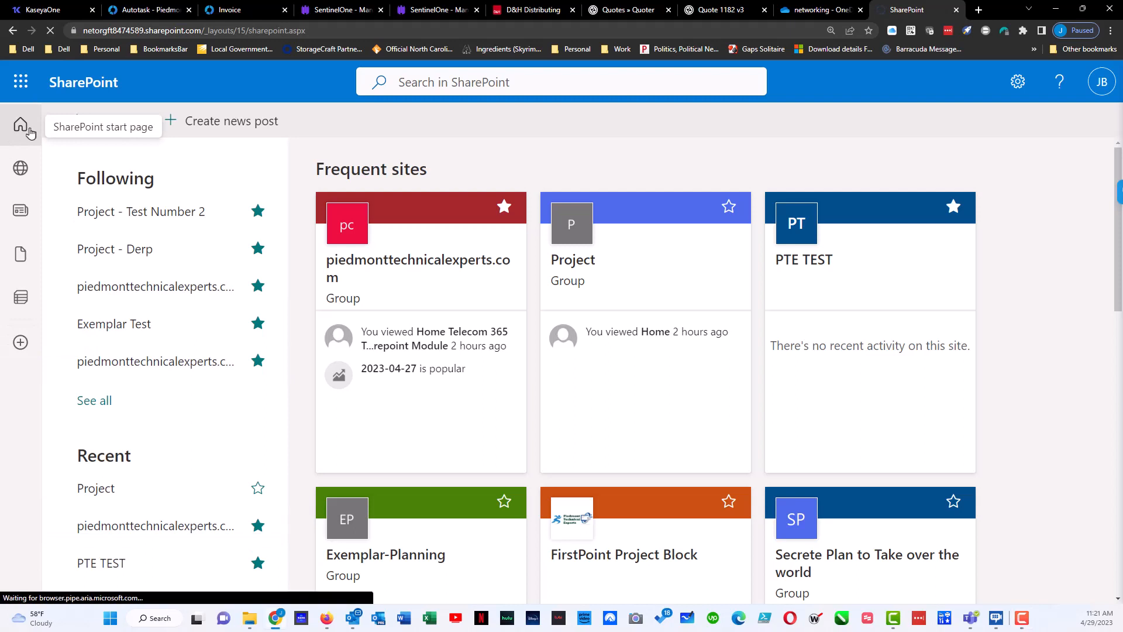
left_click(20, 125)
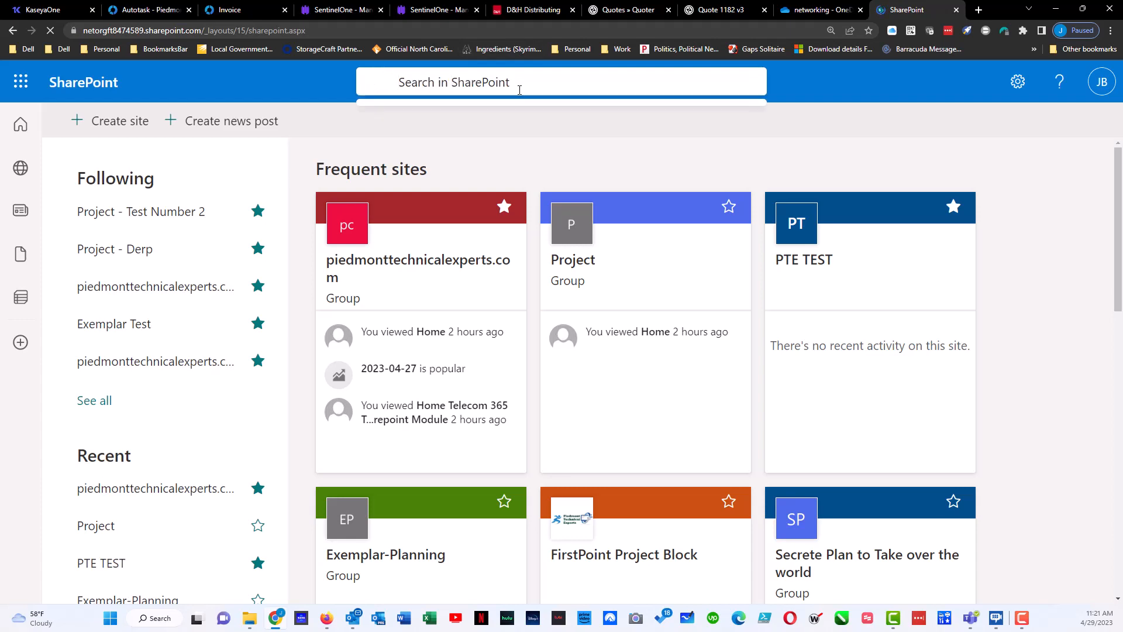
left_click(518, 82)
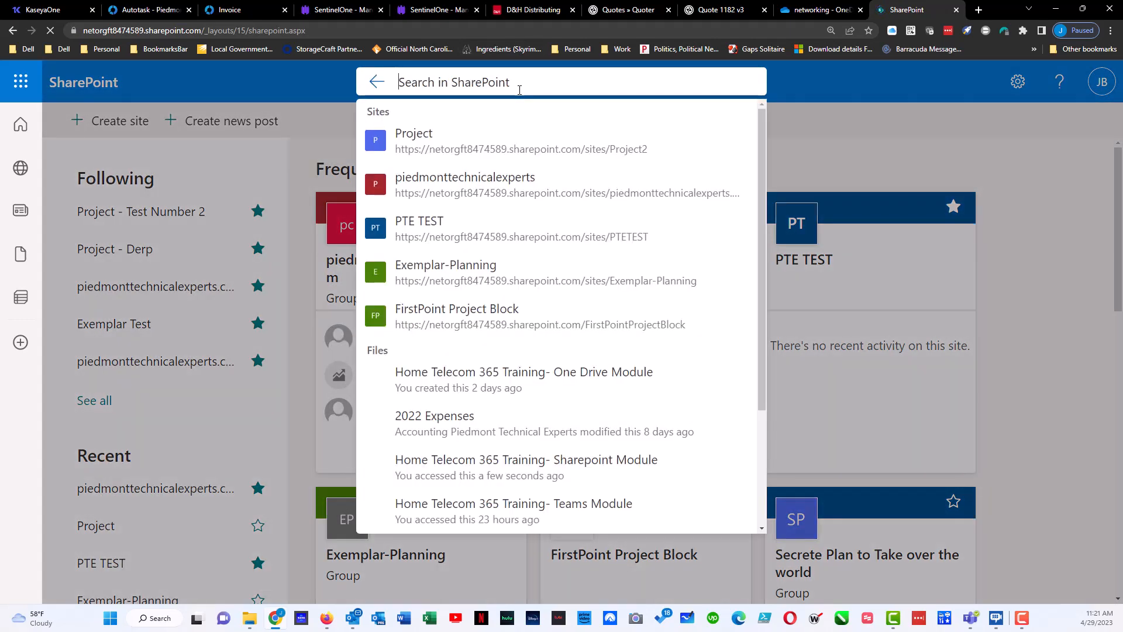
type("p")
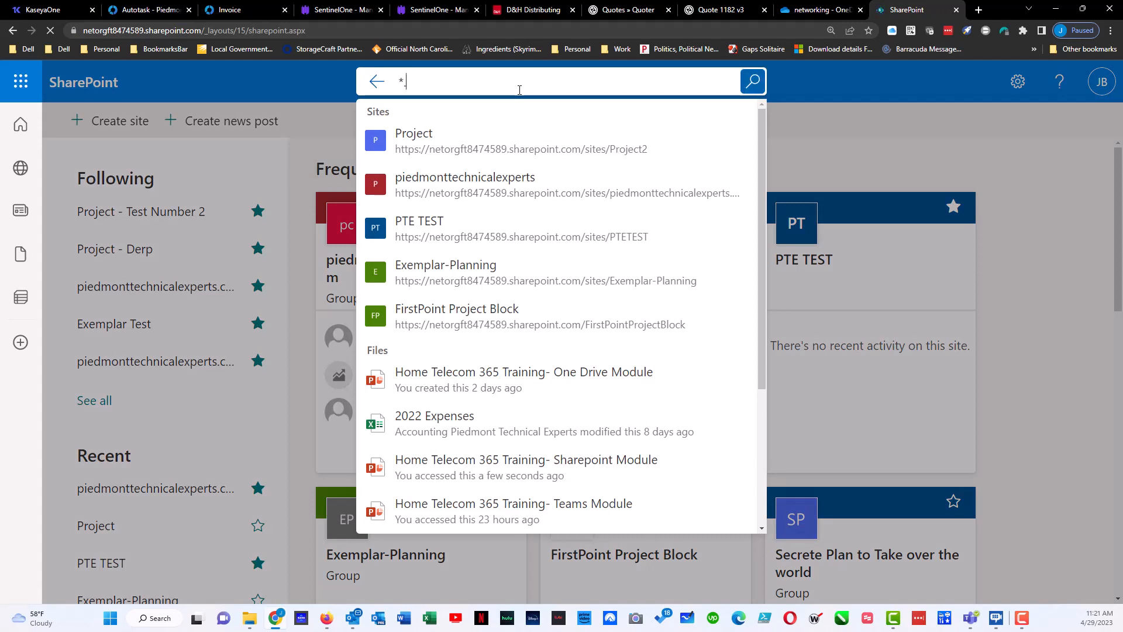
type(".mp4")
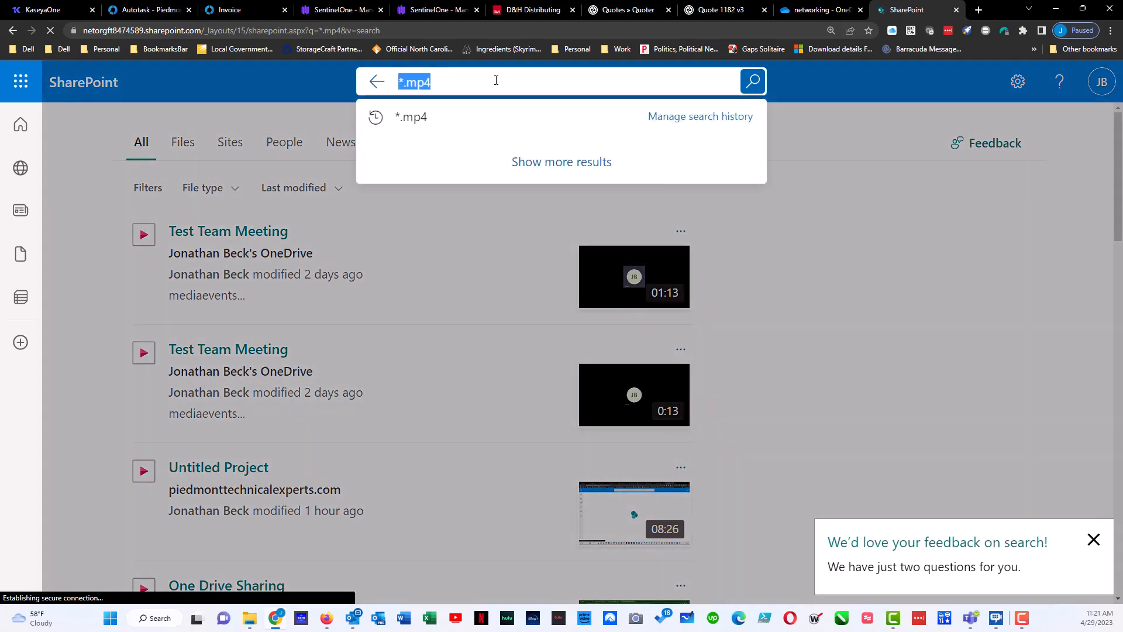
Search SharePoint for 'team meeting' to list the Test Team Meeting items.
type("te")
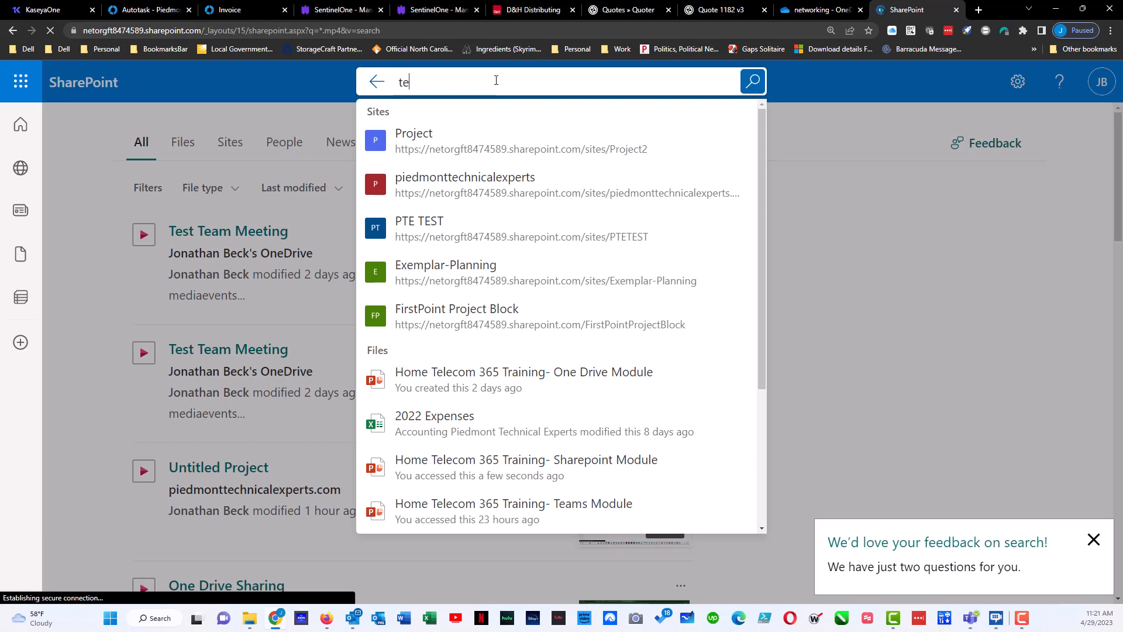
type("am")
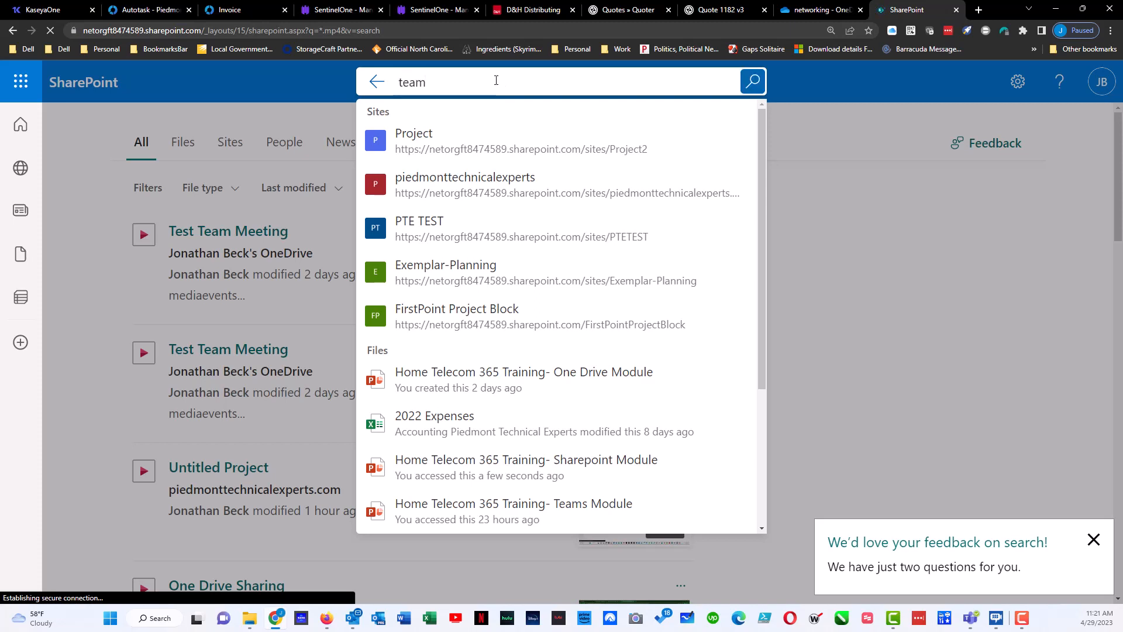
type("meeting")
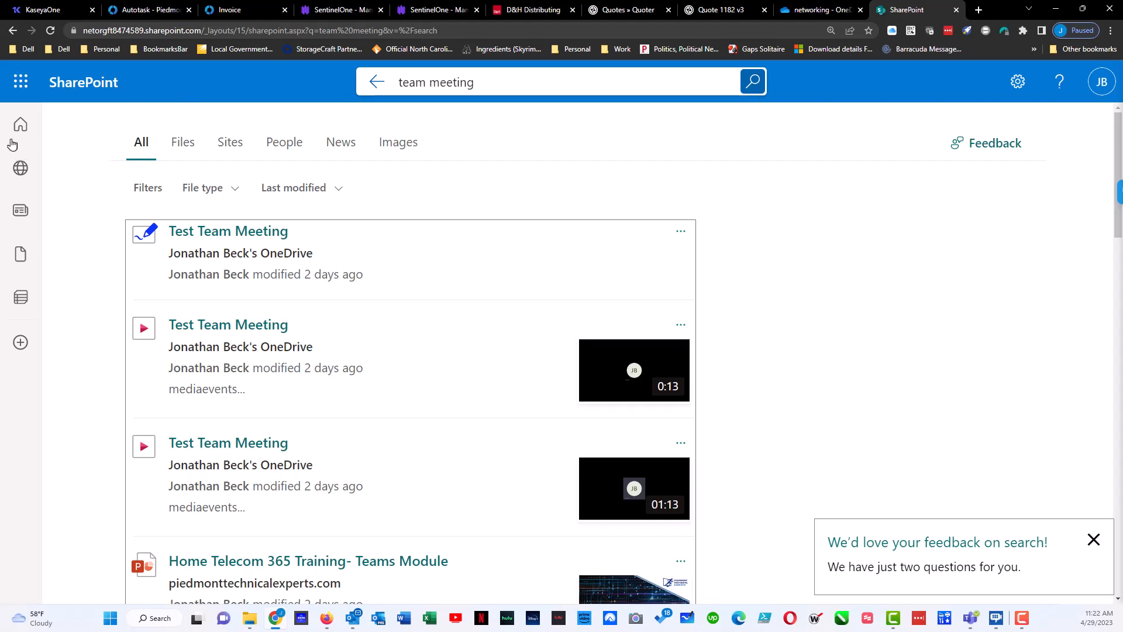
From the start page, go to the piedmonttechnicalexperts.com site and its Documents library.
left_click(20, 124)
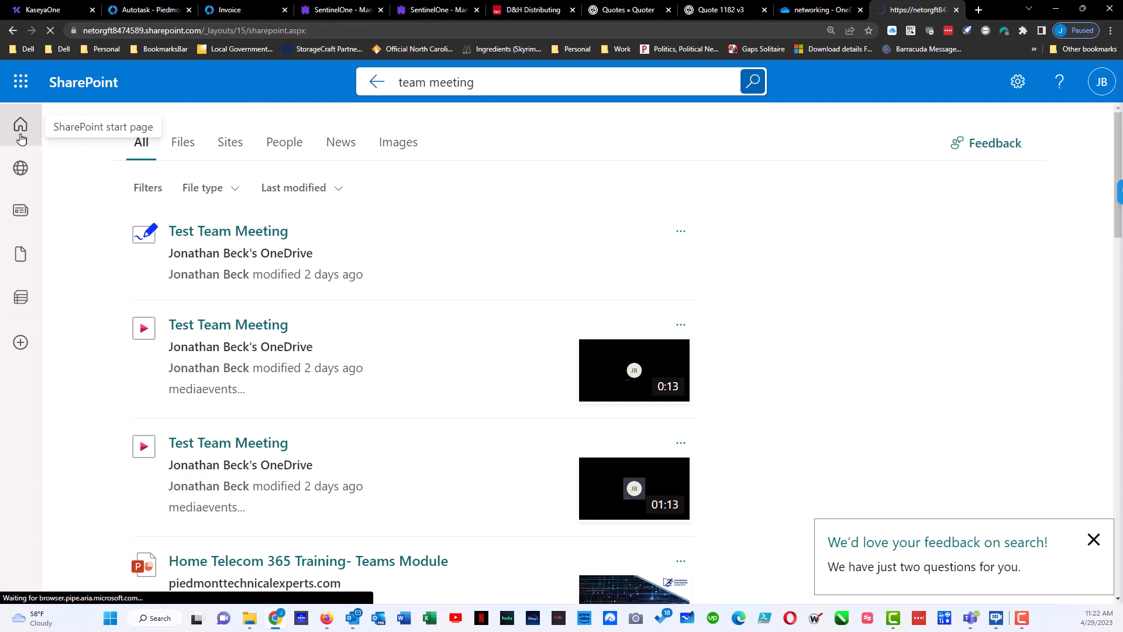
left_click(20, 126)
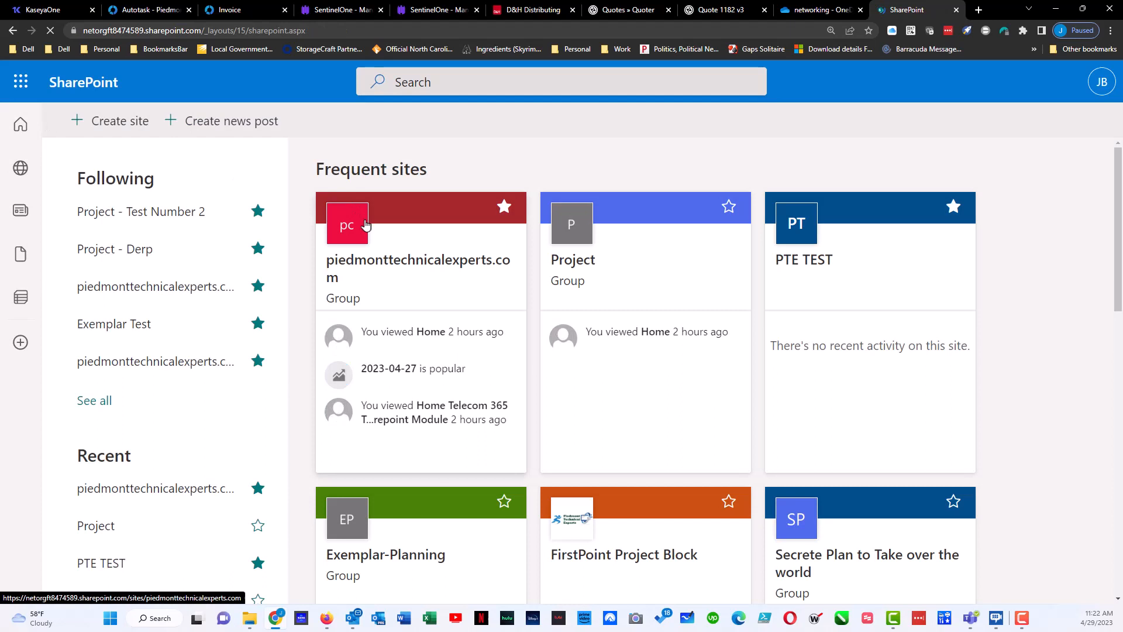
left_click(417, 268)
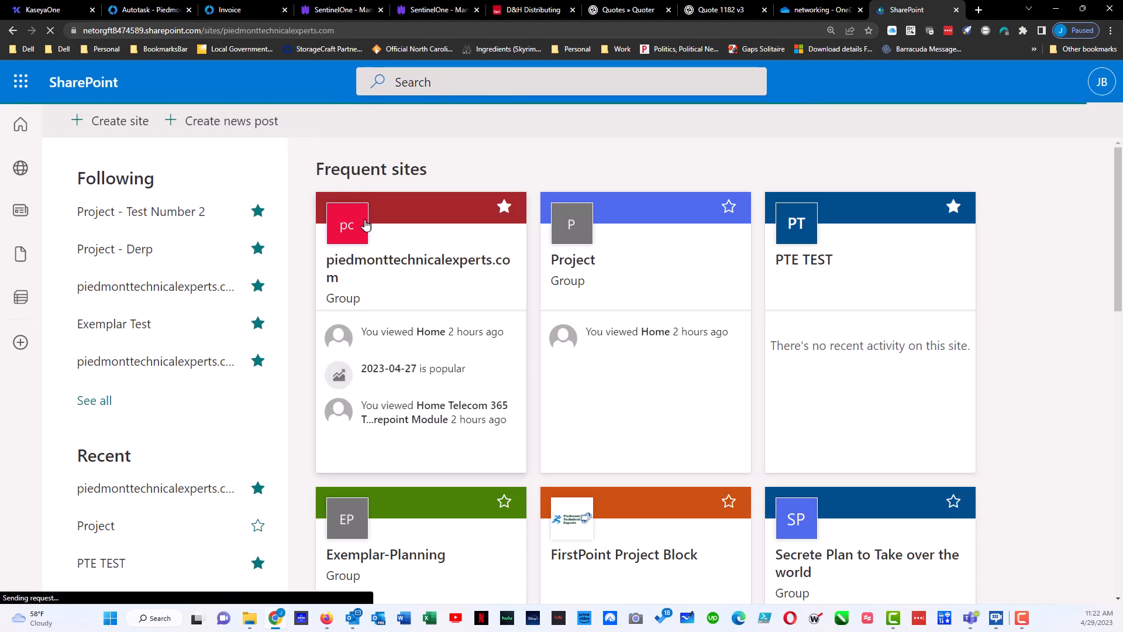
left_click(417, 260)
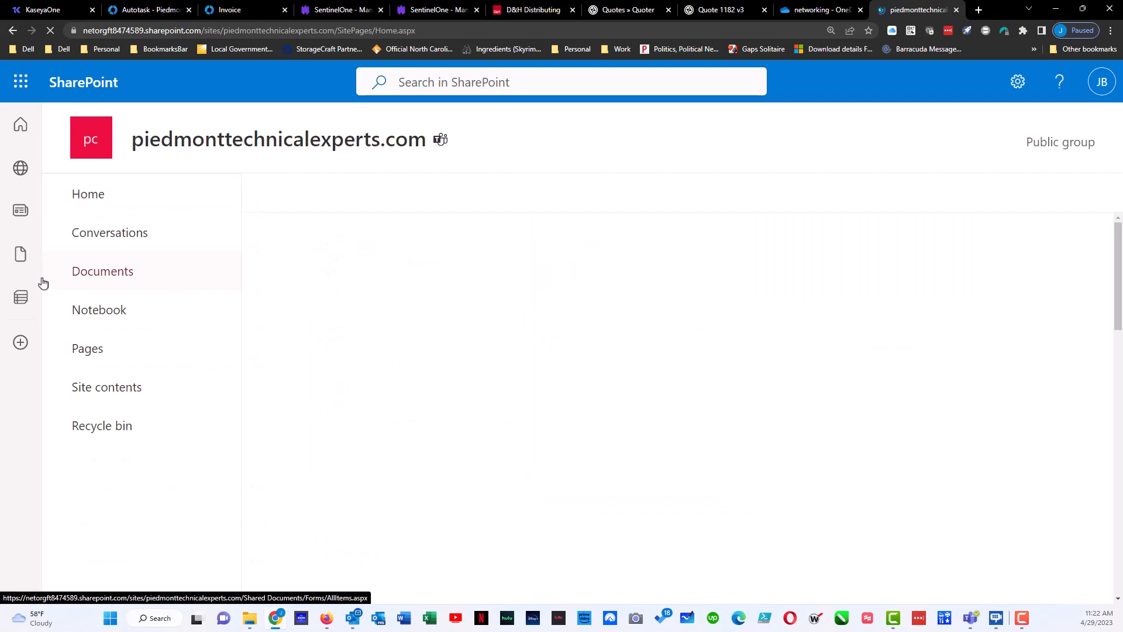
left_click(103, 270)
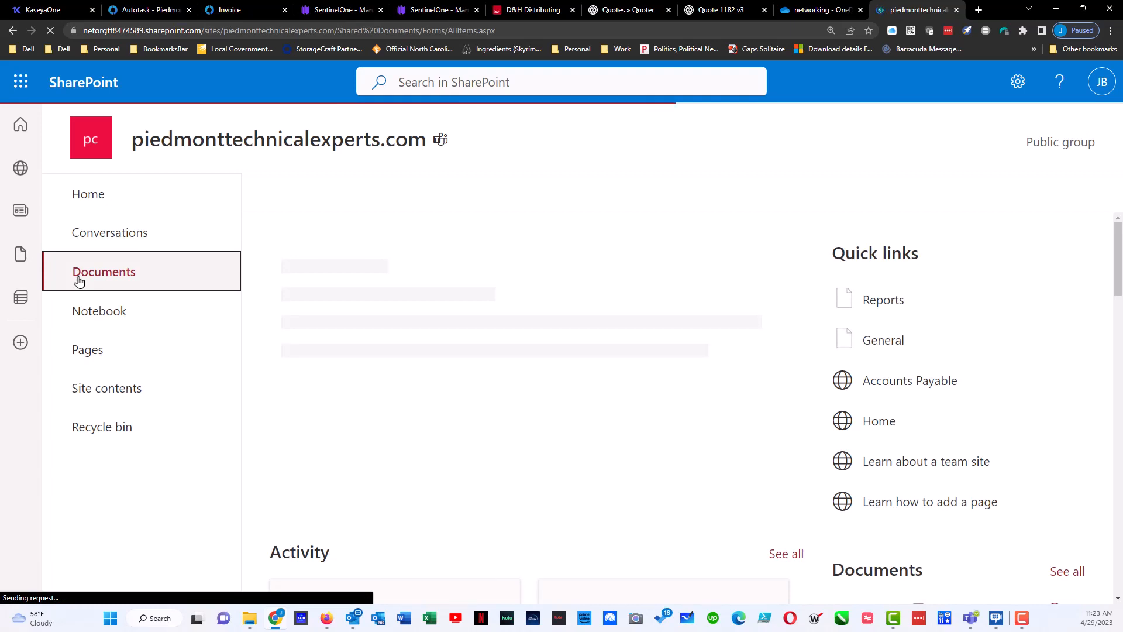
left_click(104, 271)
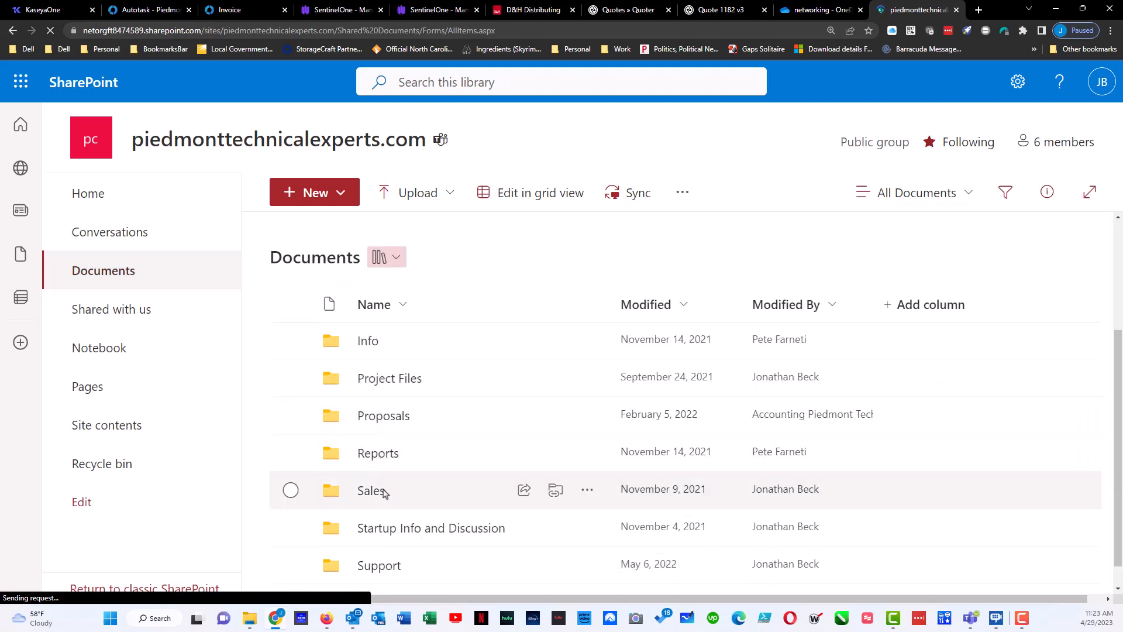
Navigate into the Sales folder and then its Videos subfolder.
left_click(371, 490)
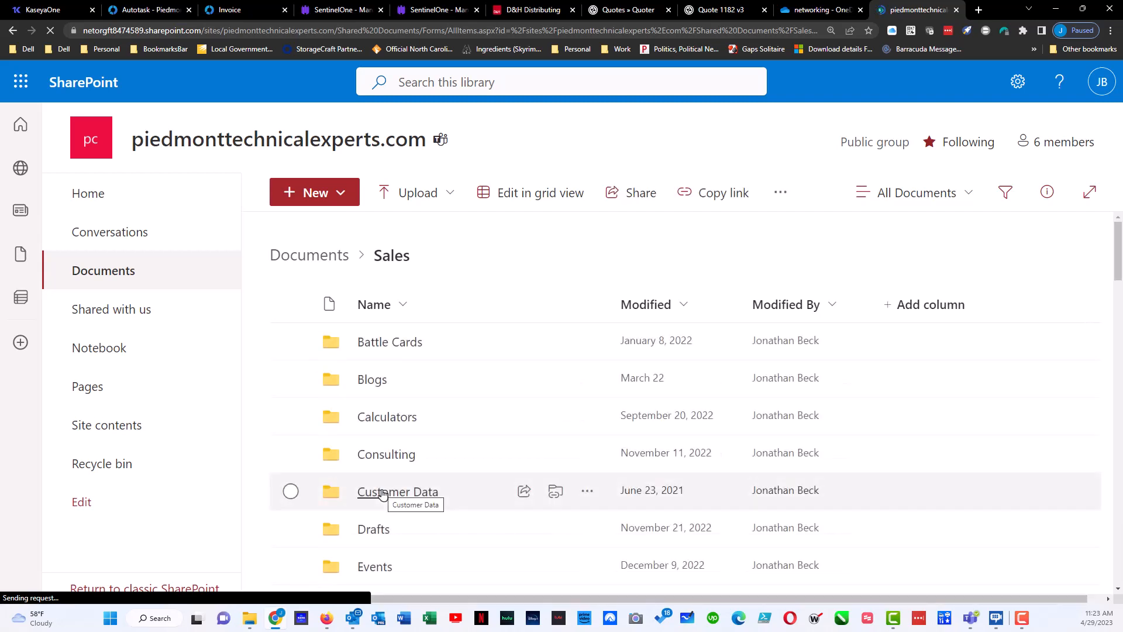
scroll("down", 3)
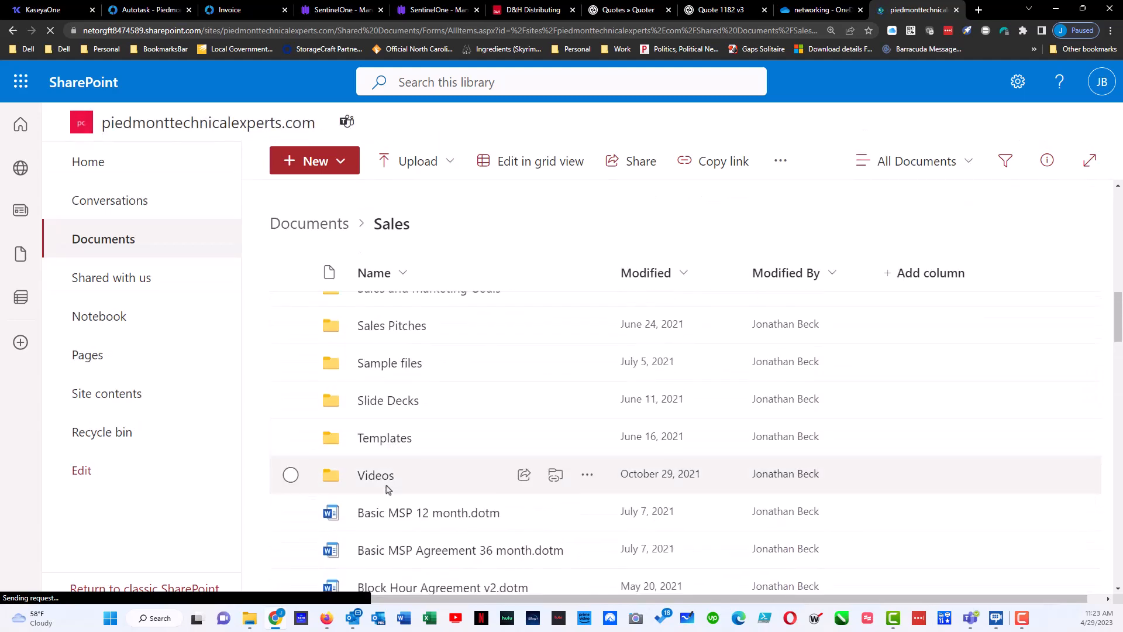
left_click(376, 474)
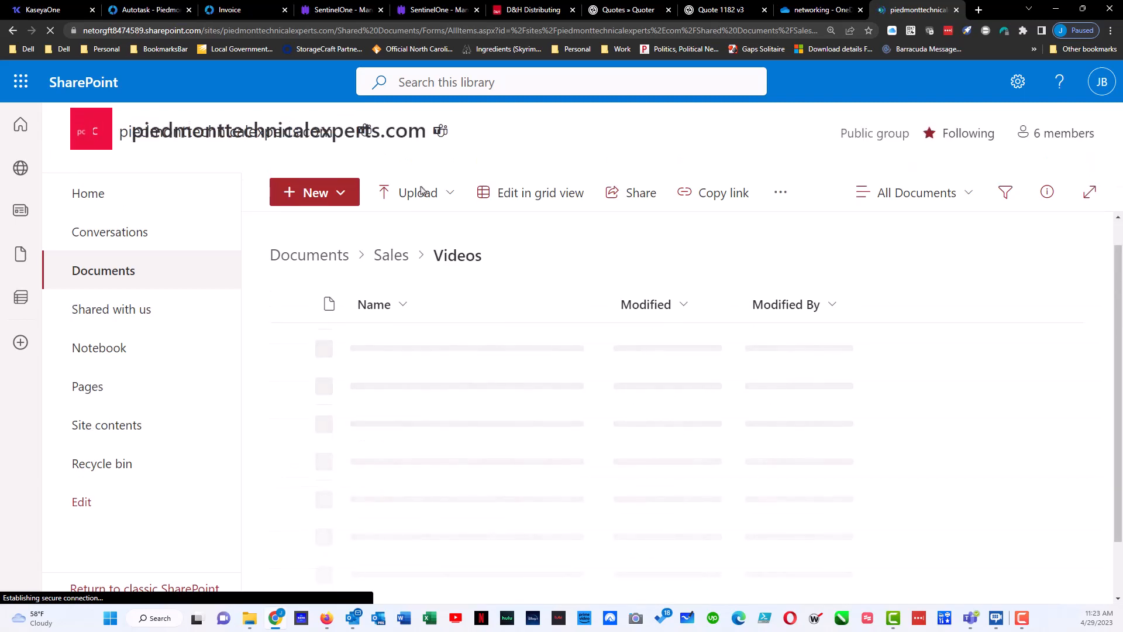
Upload the portrait PNG image from the logos folder into Sales > Videos.
left_click(417, 192)
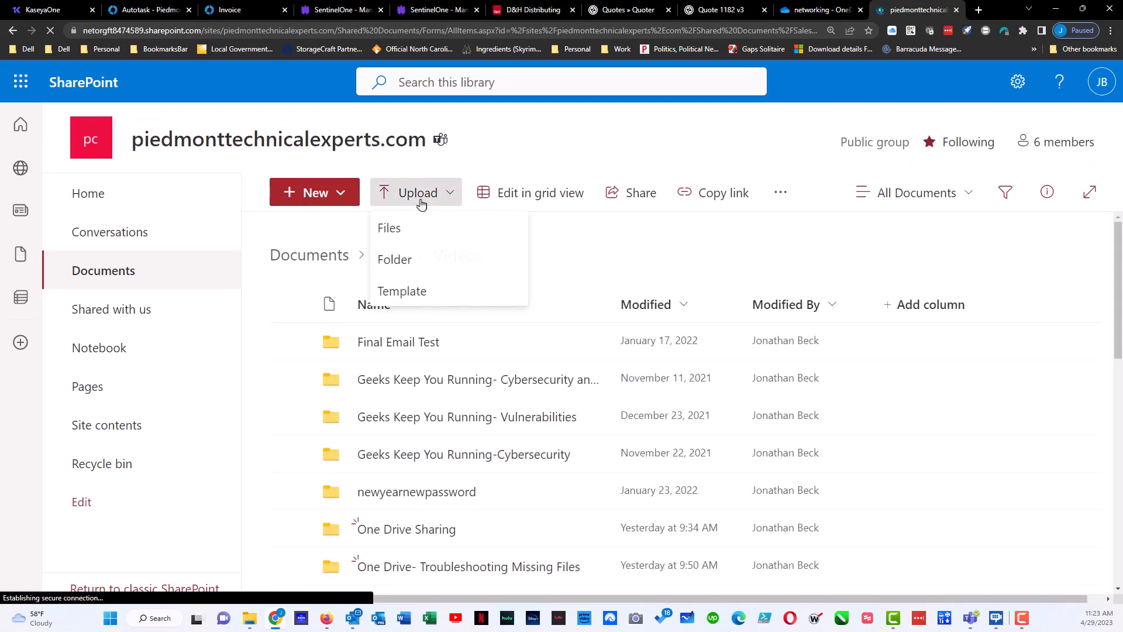
mouse_move(411, 236)
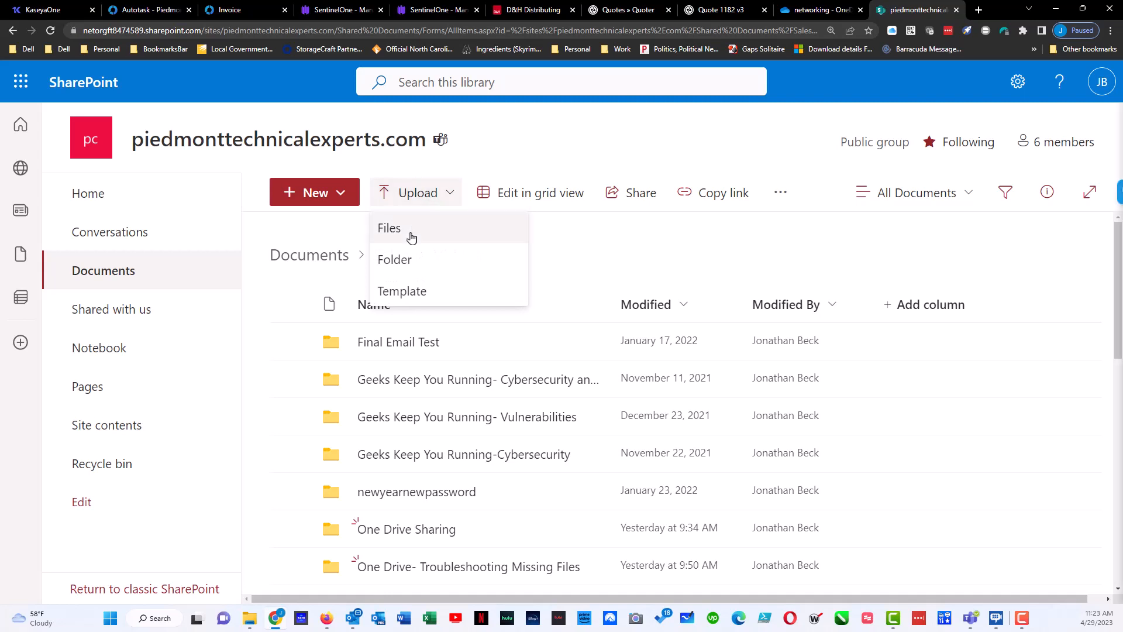
mouse_move(401, 291)
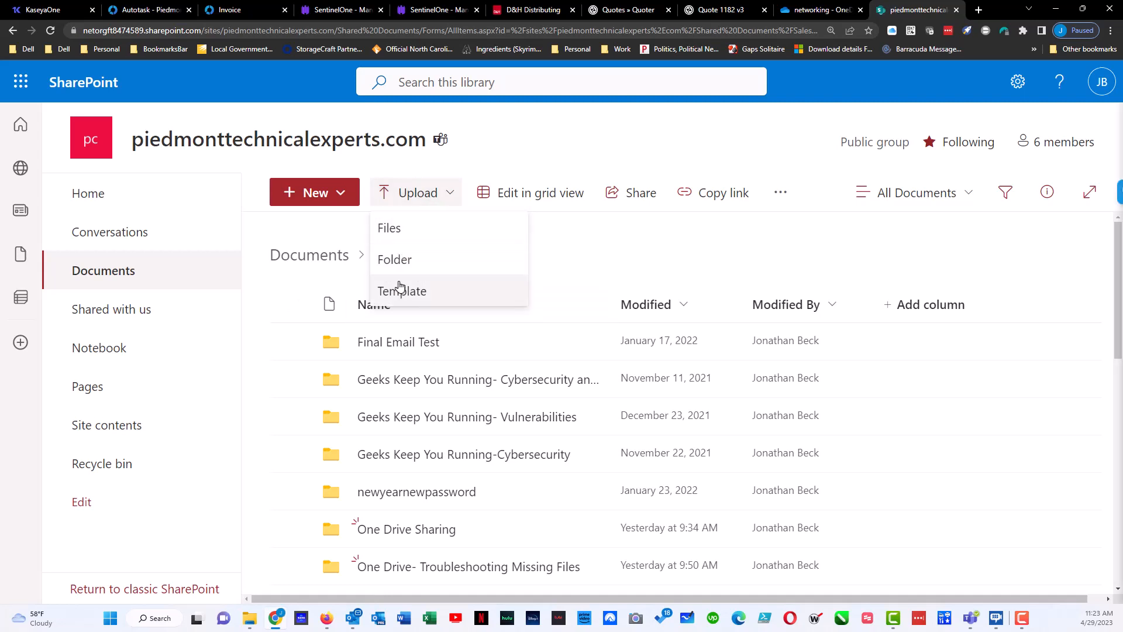
mouse_move(388, 228)
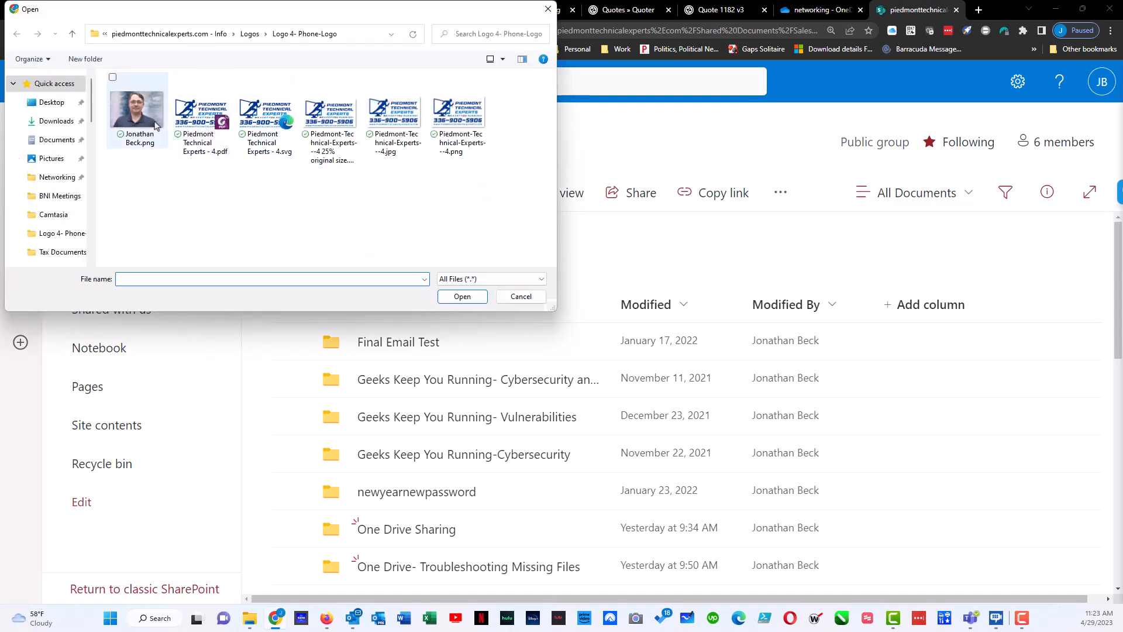
left_click(136, 107)
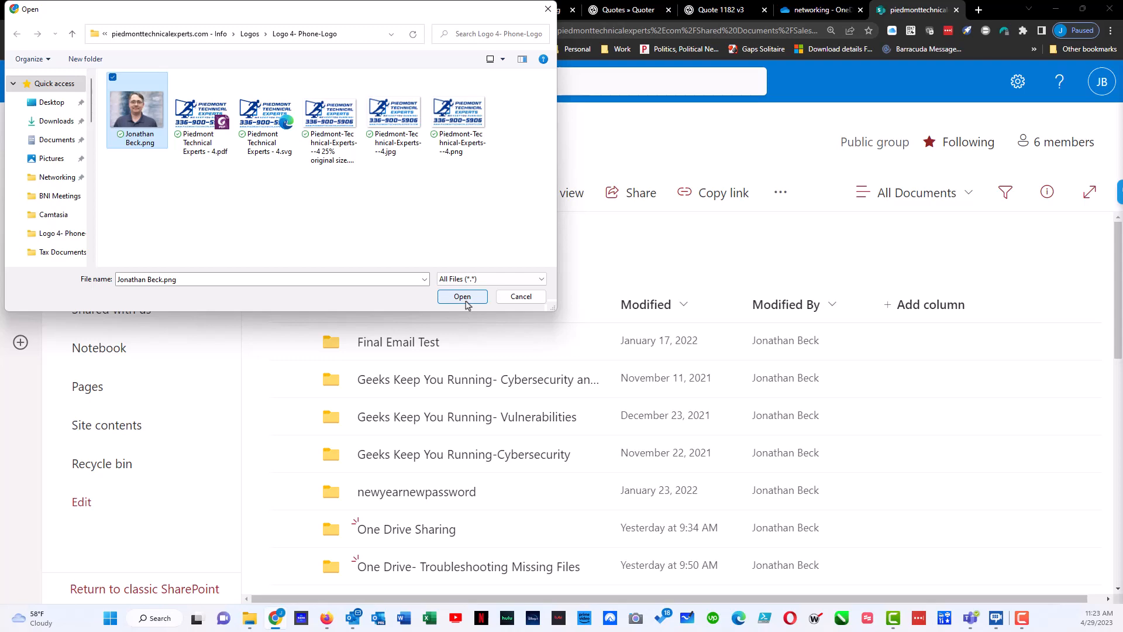
left_click(462, 296)
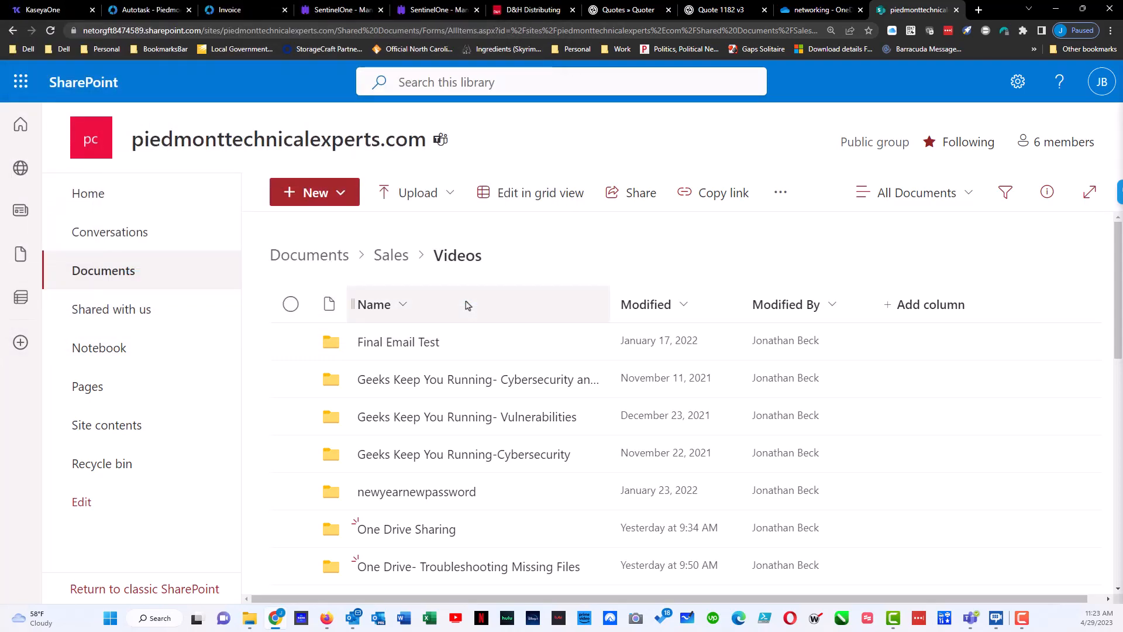
Scroll through the Videos folder list while the upload completes.
scroll("down", 3)
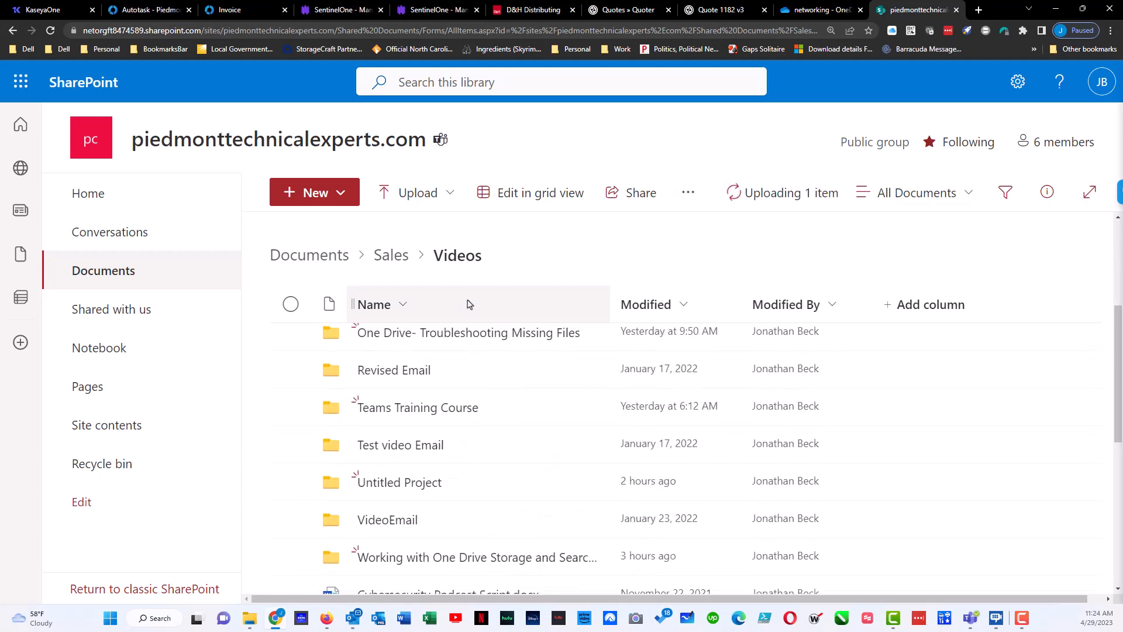
scroll("down", 3)
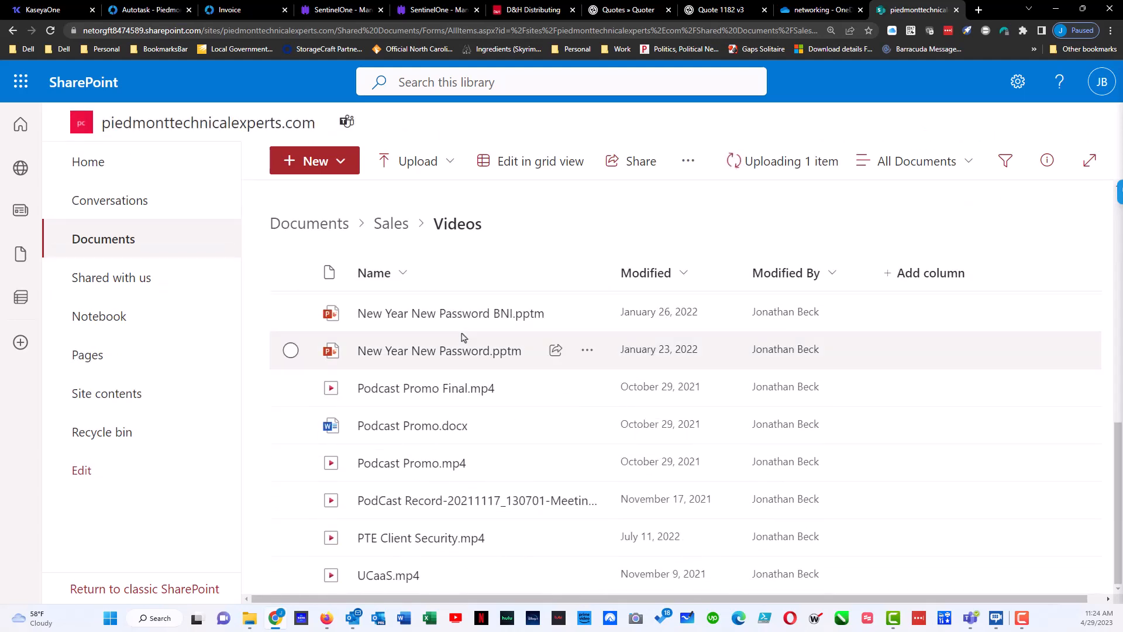
mouse_move(643, 272)
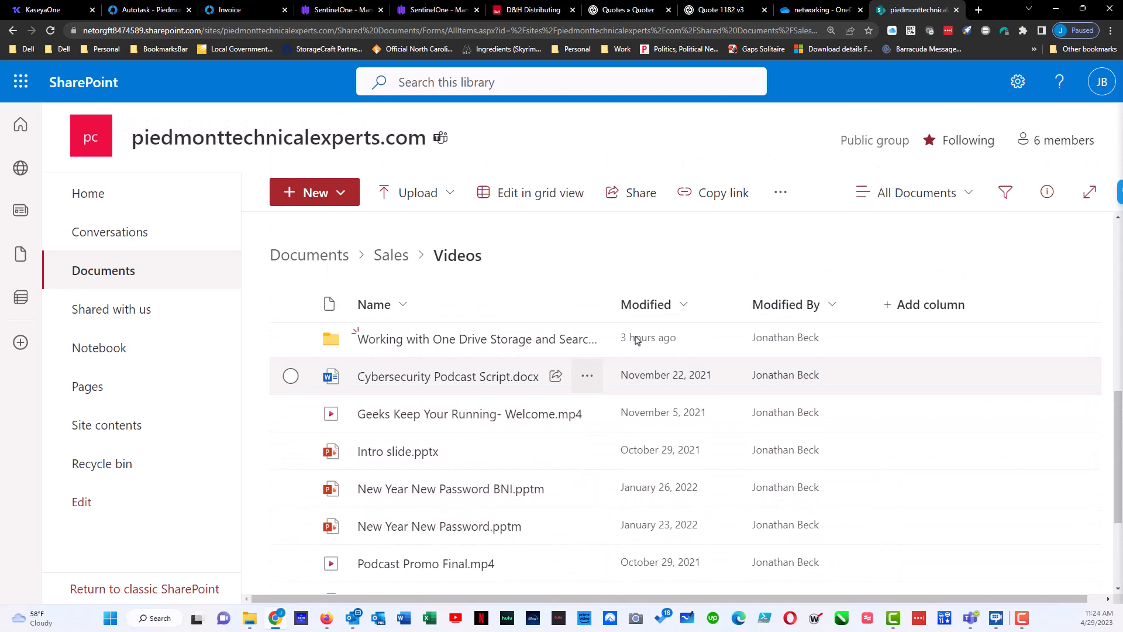
left_click(646, 304)
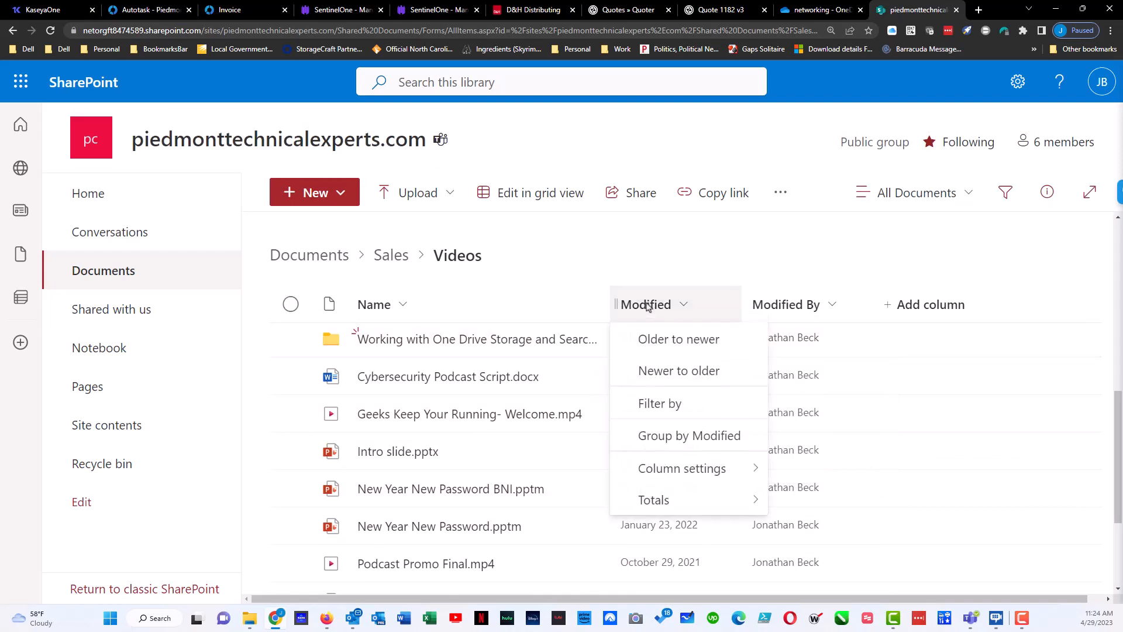
mouse_move(678, 371)
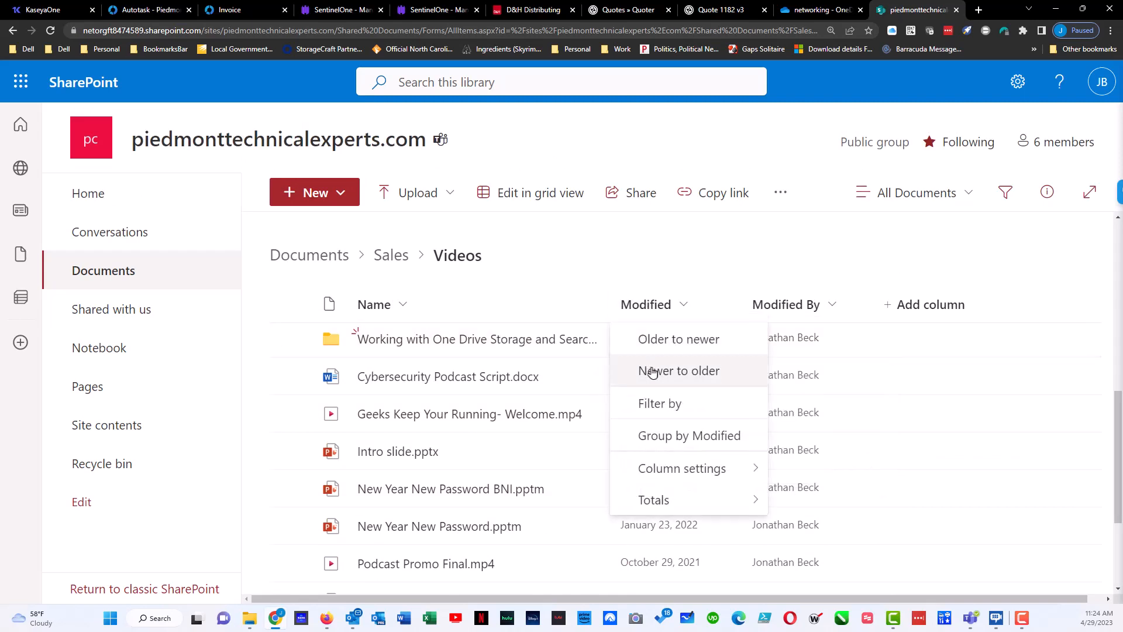
left_click(679, 371)
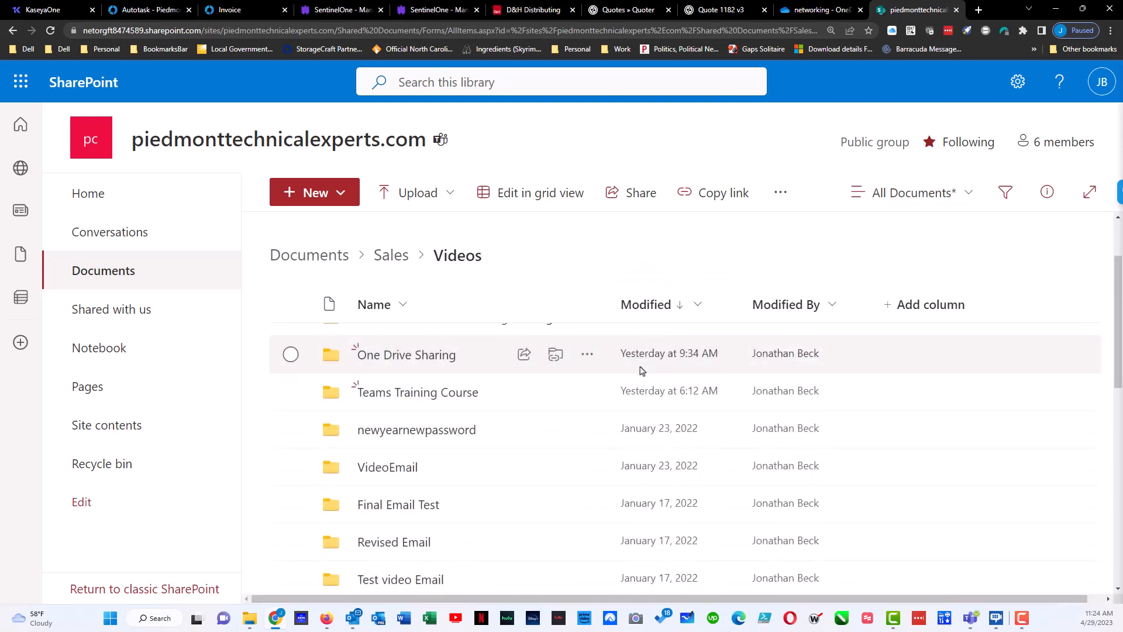
scroll("down", 3)
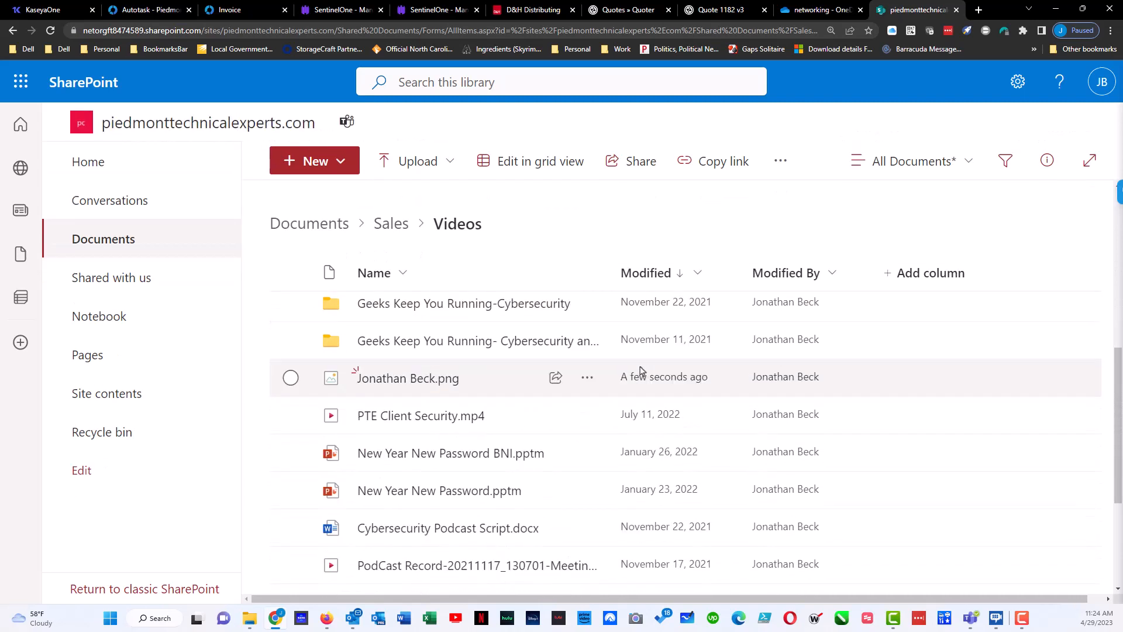
mouse_move(407, 378)
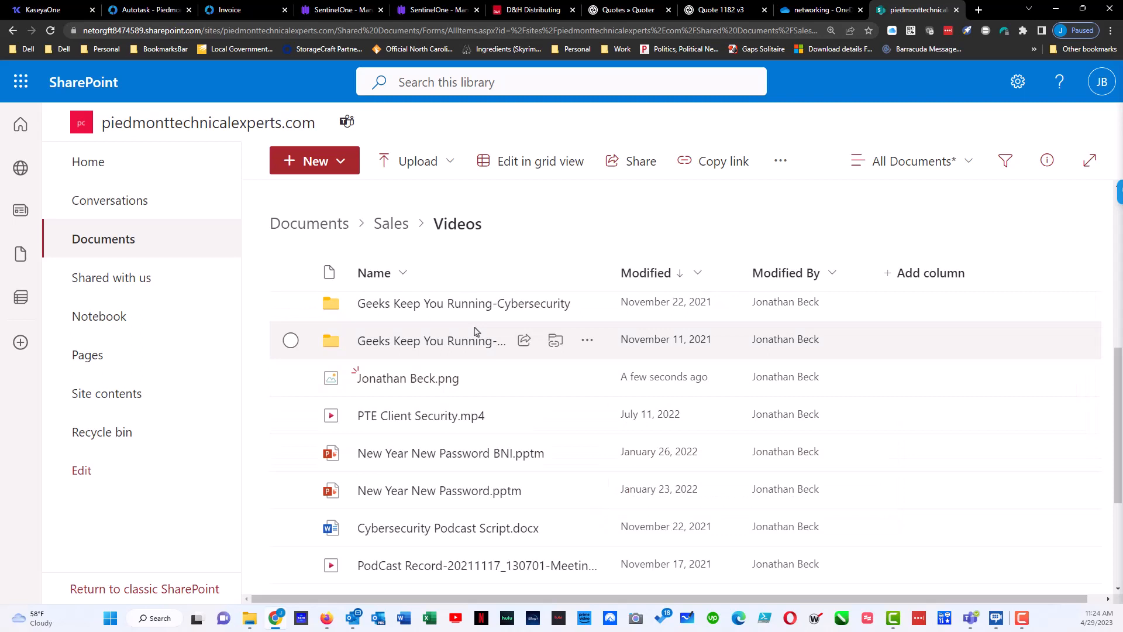
mouse_move(424, 243)
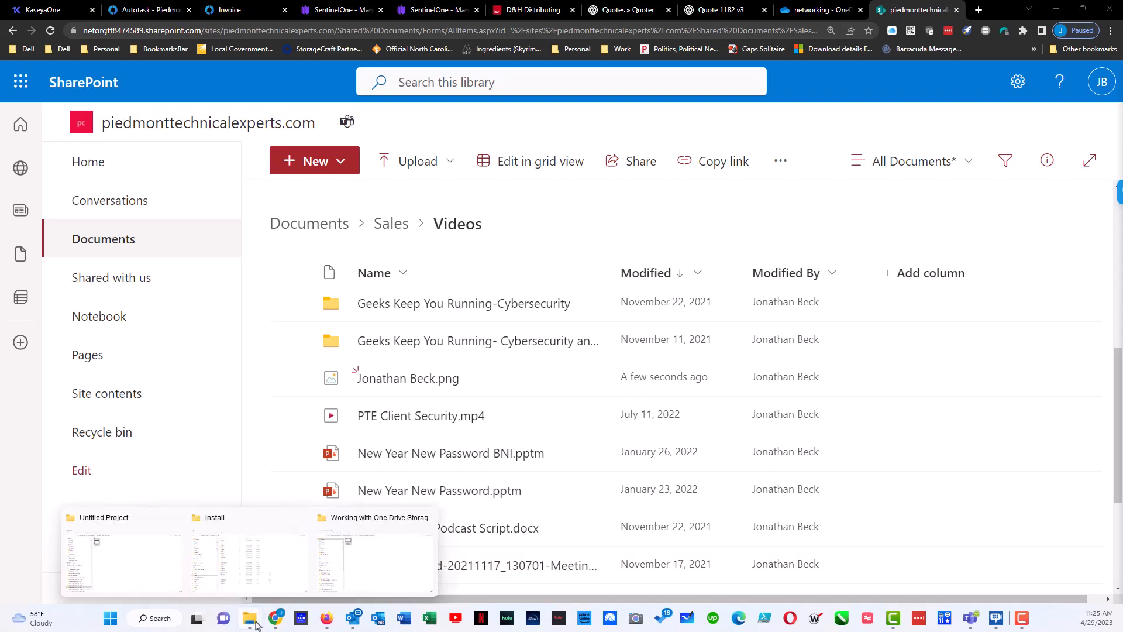
left_click(105, 551)
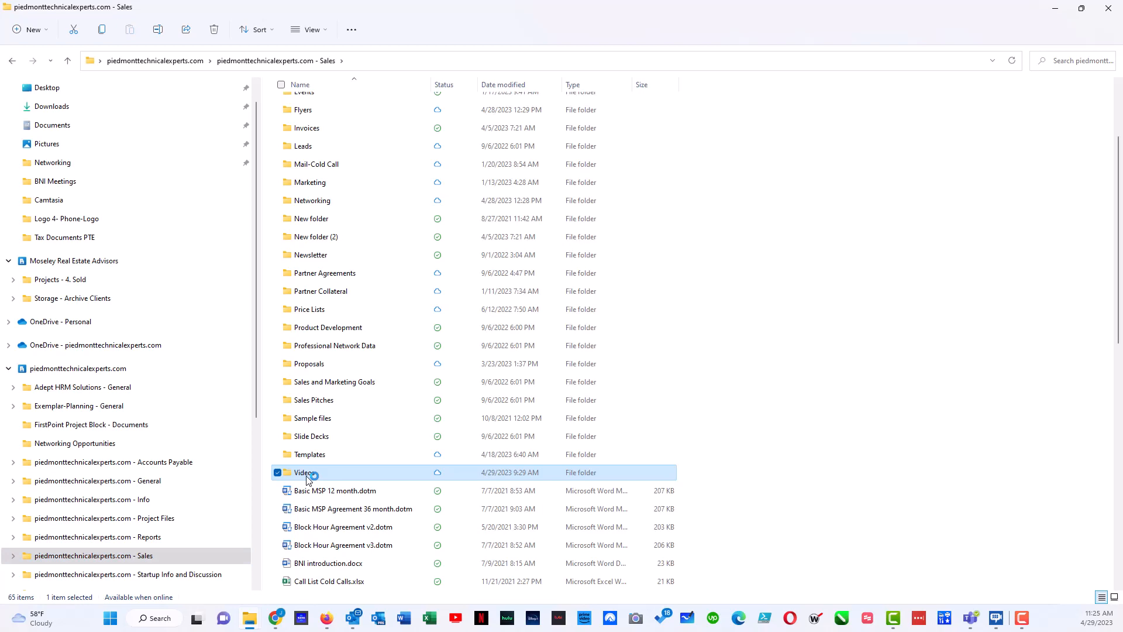
double_click(304, 472)
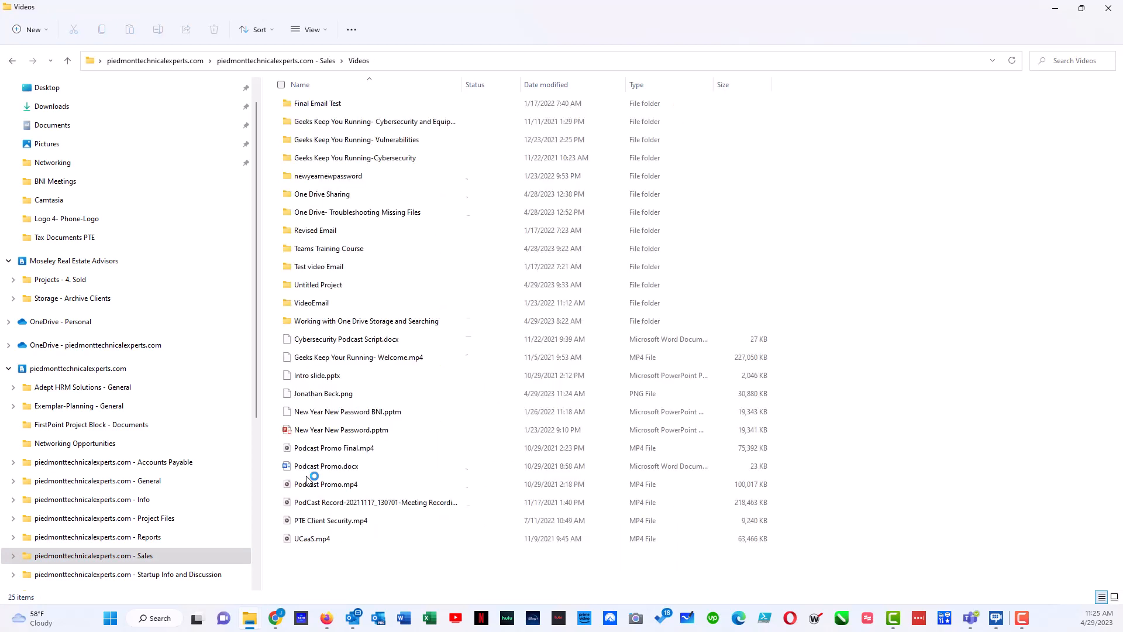
mouse_move(354, 361)
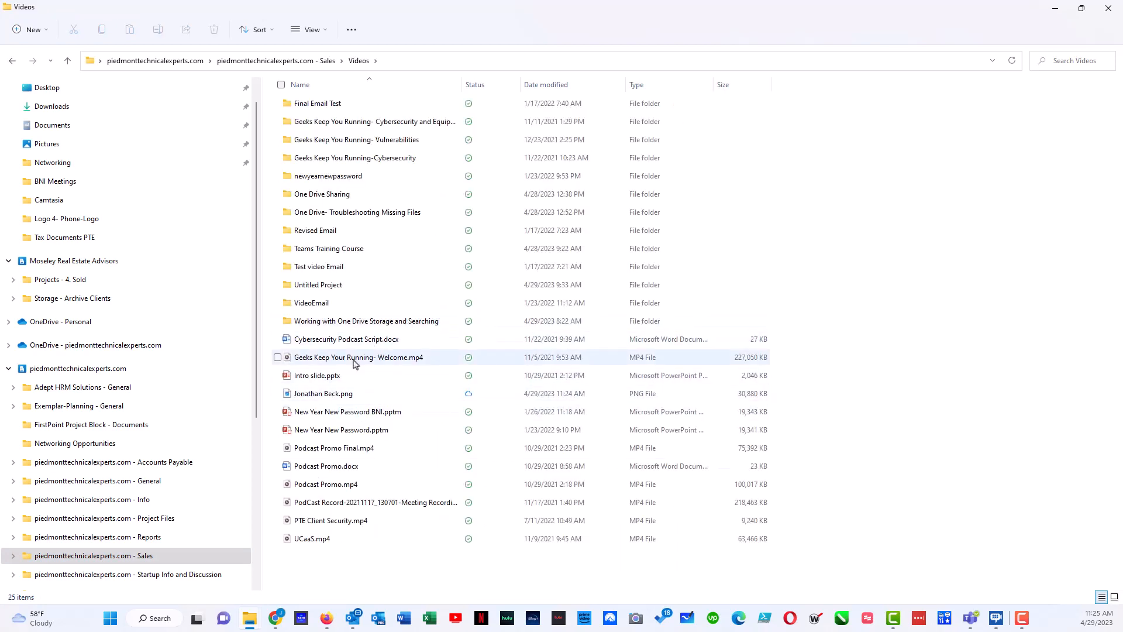
mouse_move(323, 393)
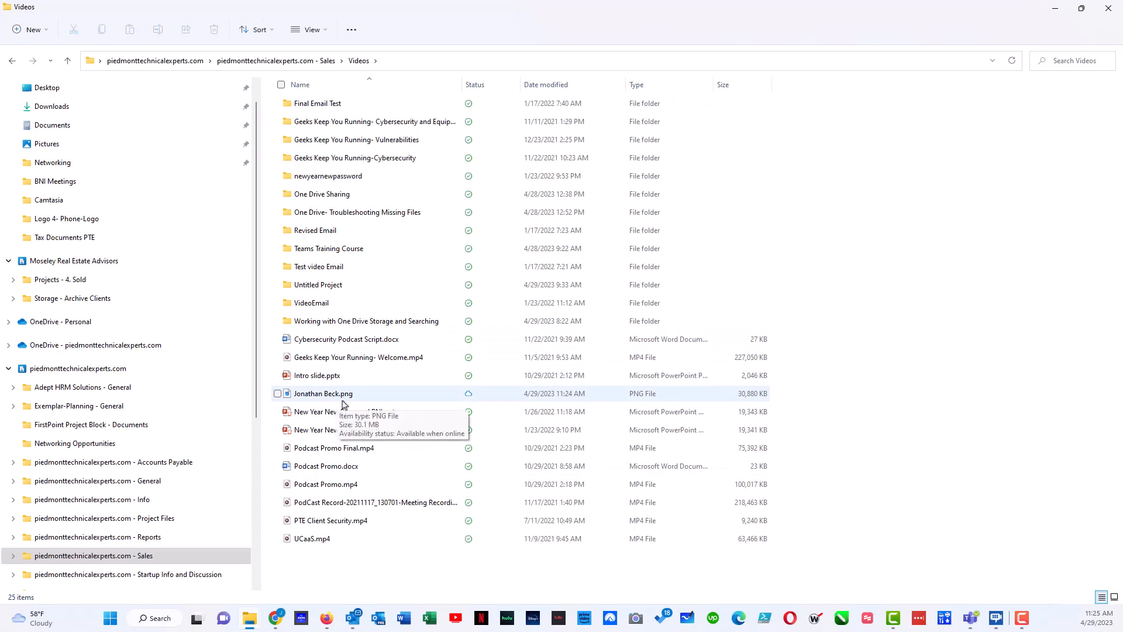
mouse_move(473, 401)
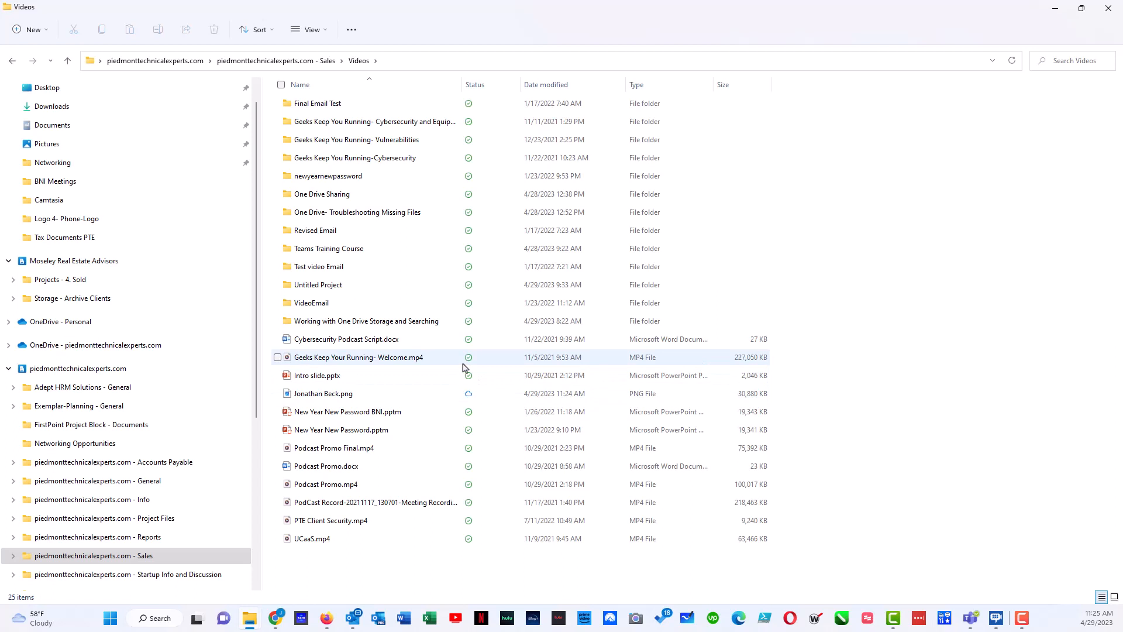
mouse_move(337, 399)
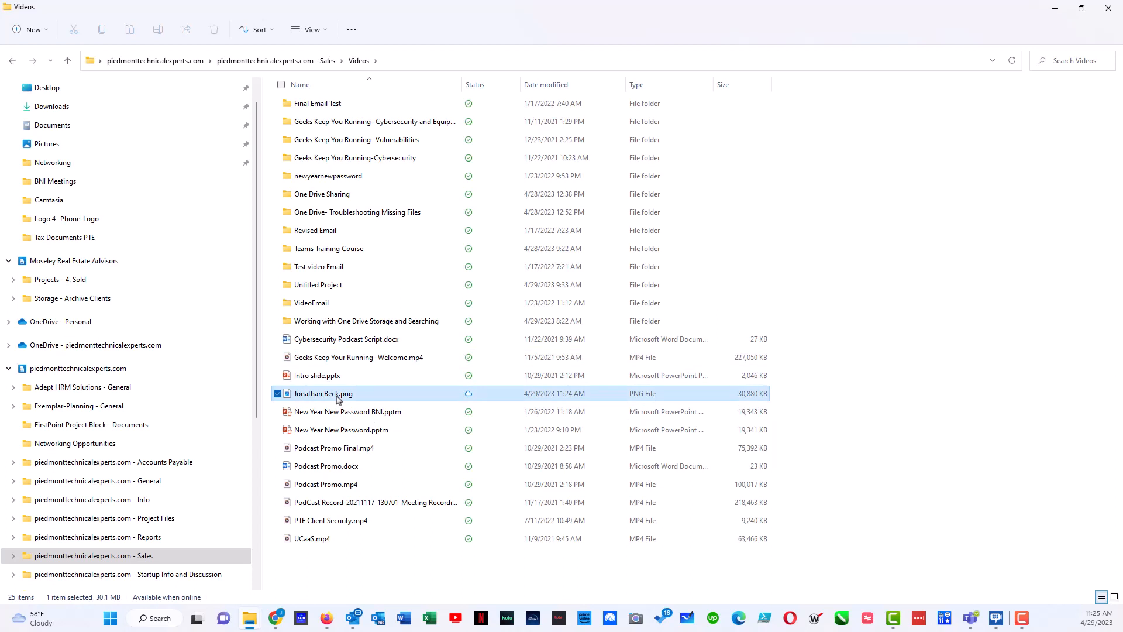
left_click(323, 393)
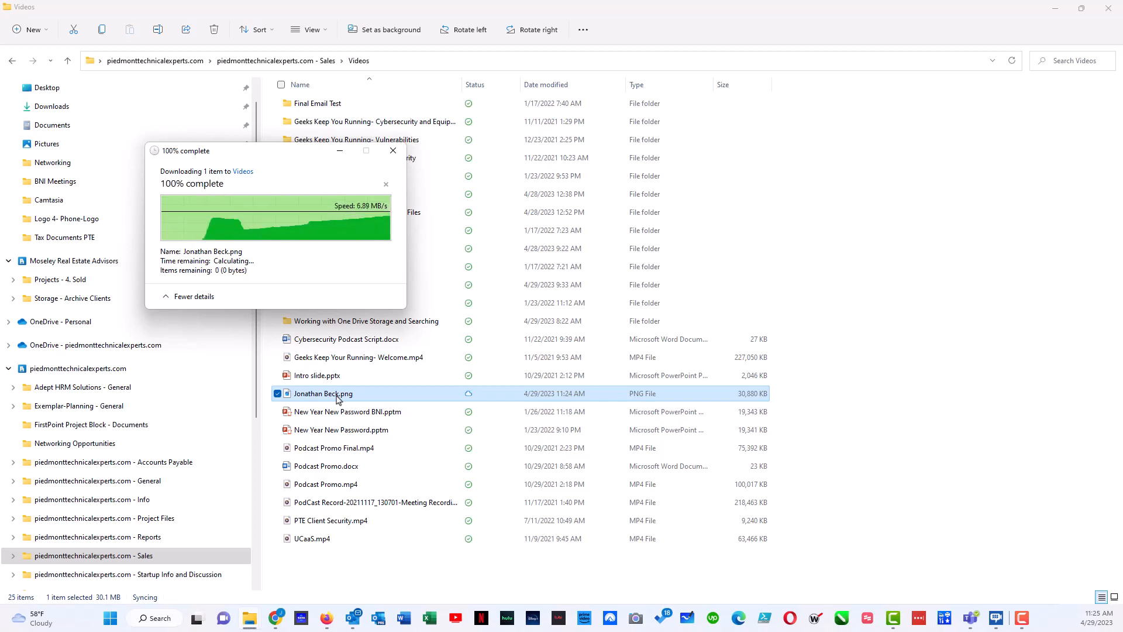
left_click(393, 151)
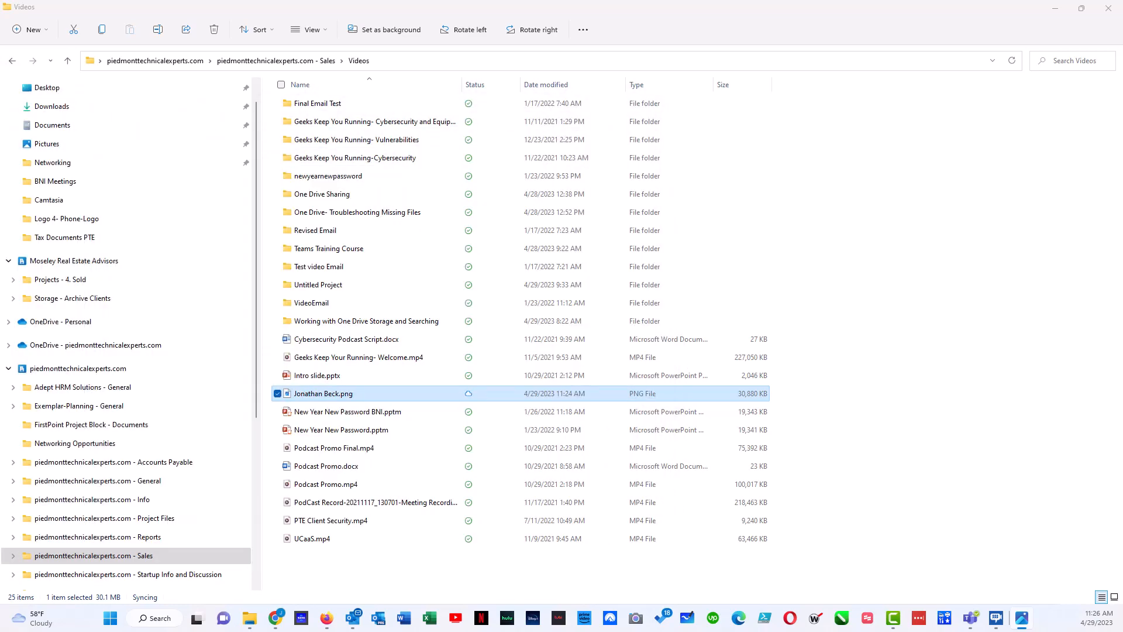
double_click(323, 393)
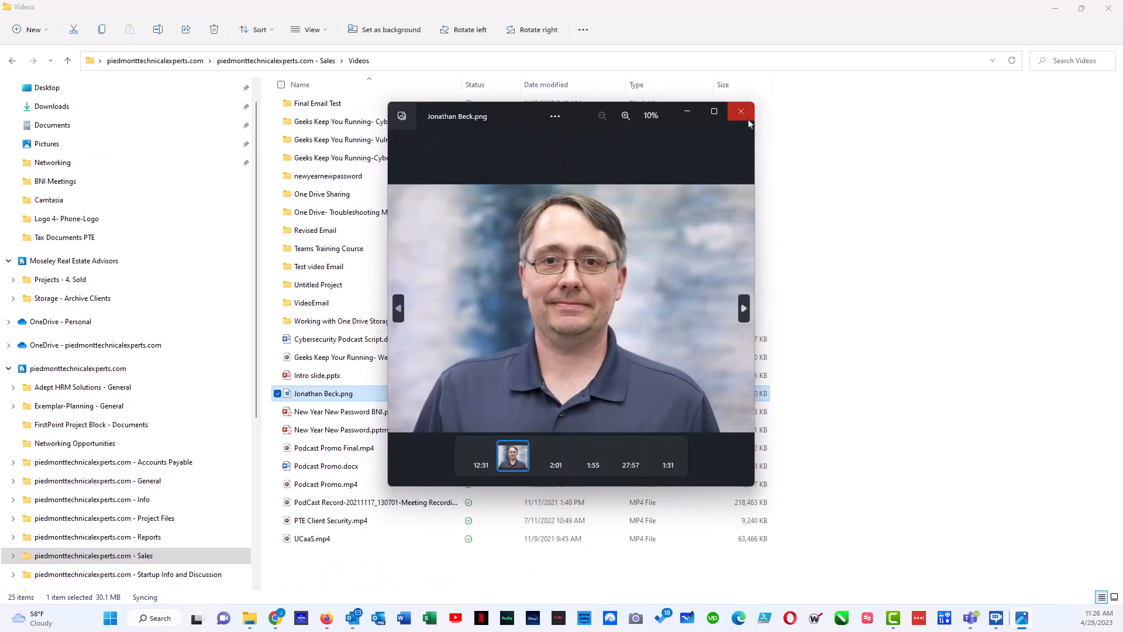
left_click(740, 111)
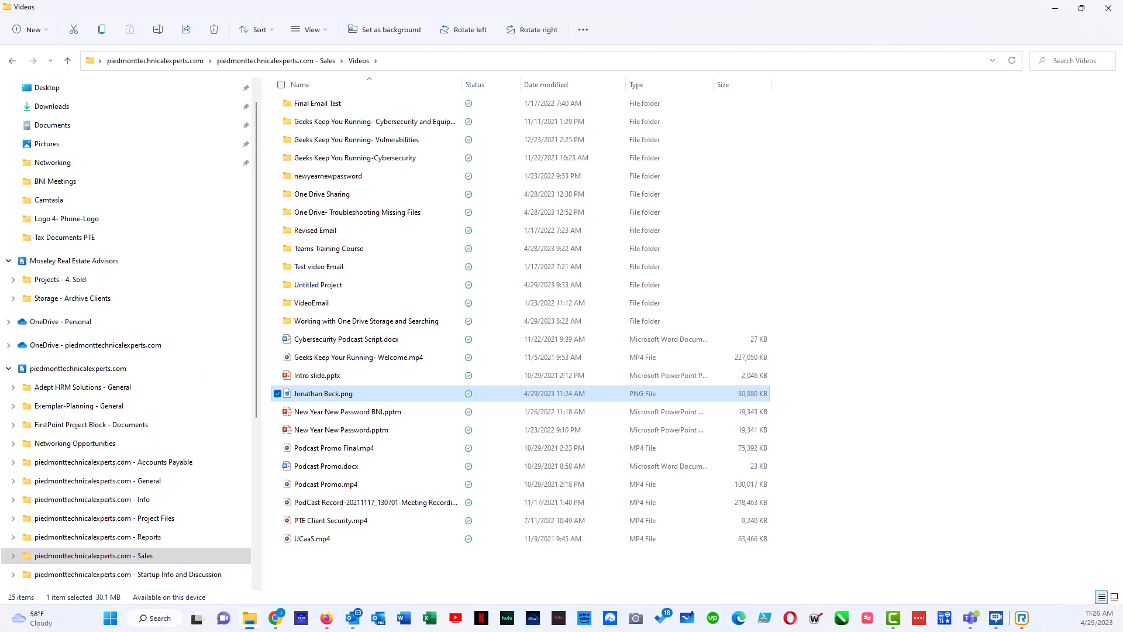
In Pictures, select the 'action changes things' image to copy it.
left_click(46, 143)
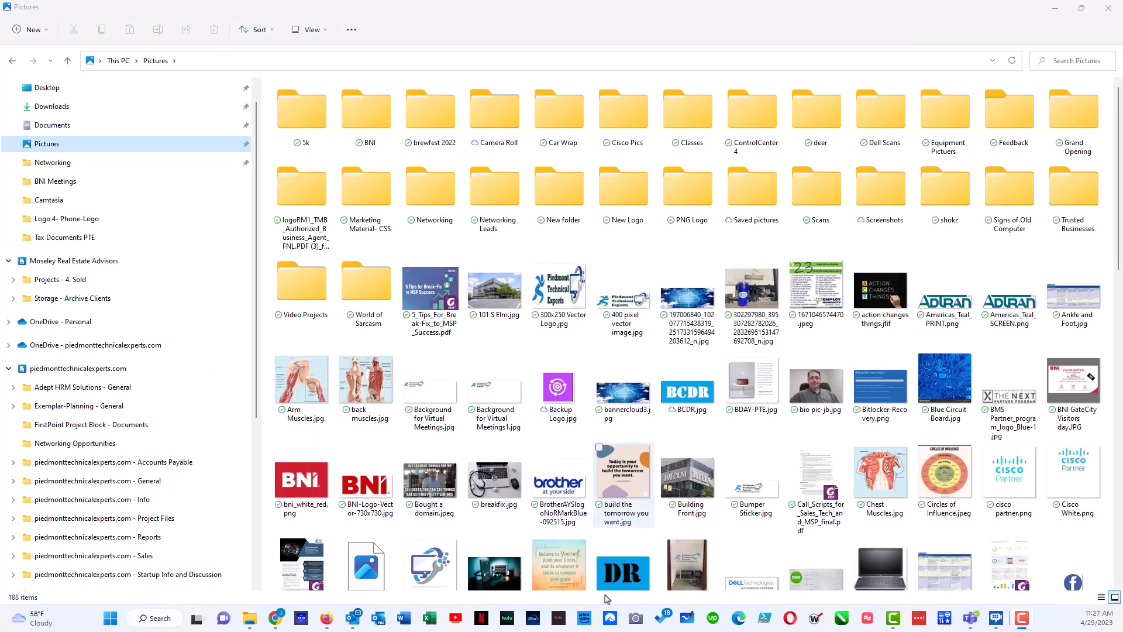
left_click(945, 290)
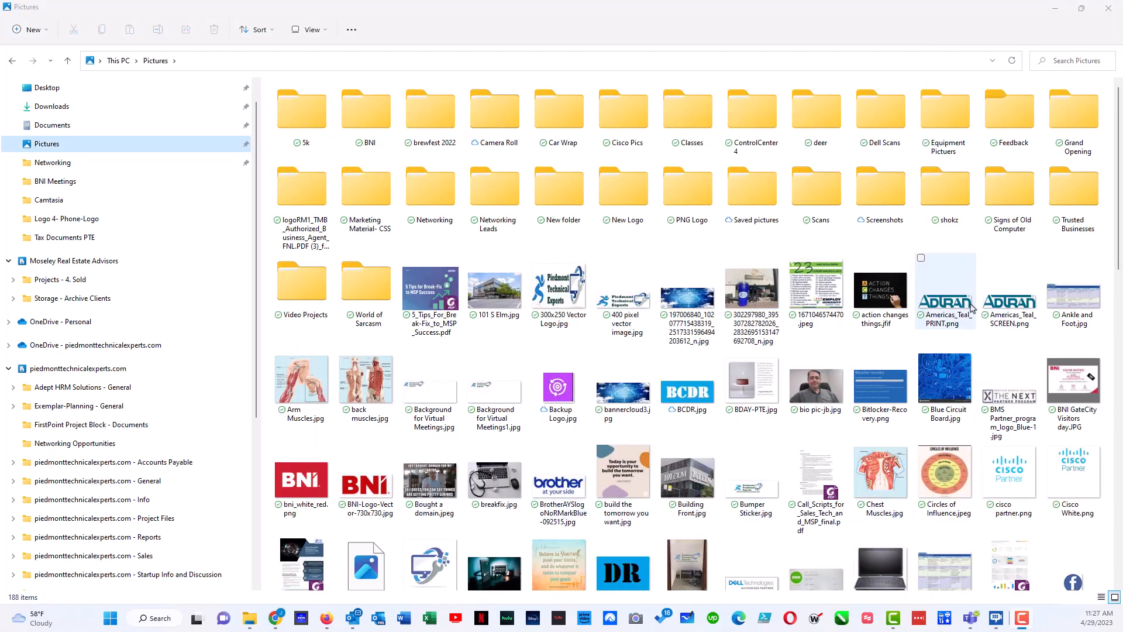
left_click(880, 290)
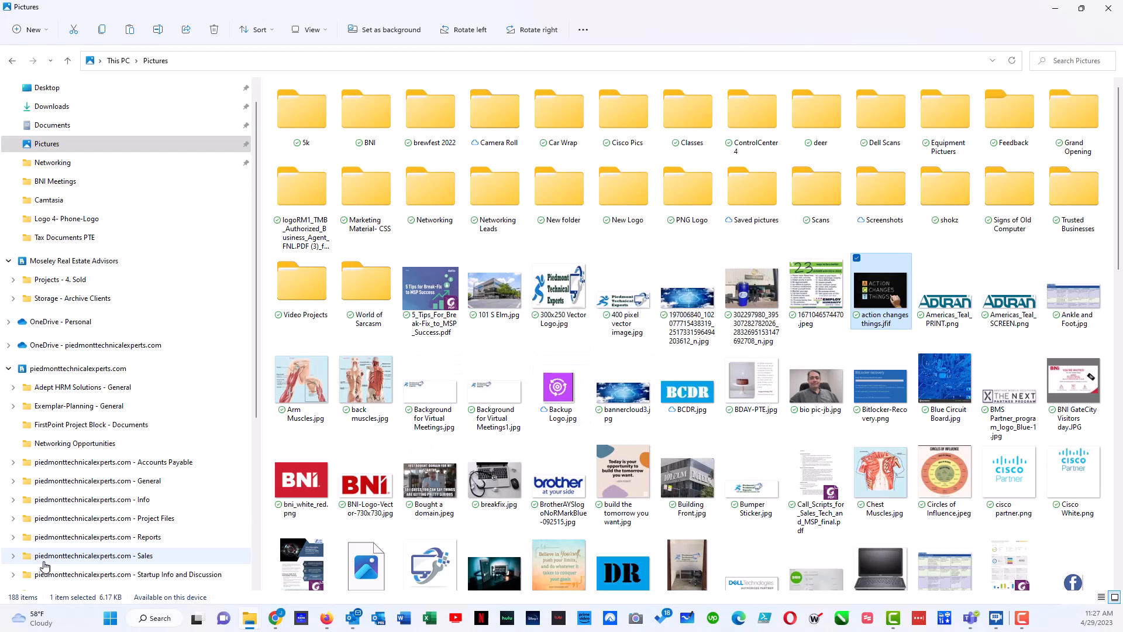
Return to the synced Sales folder and reopen its Videos subfolder.
left_click(93, 554)
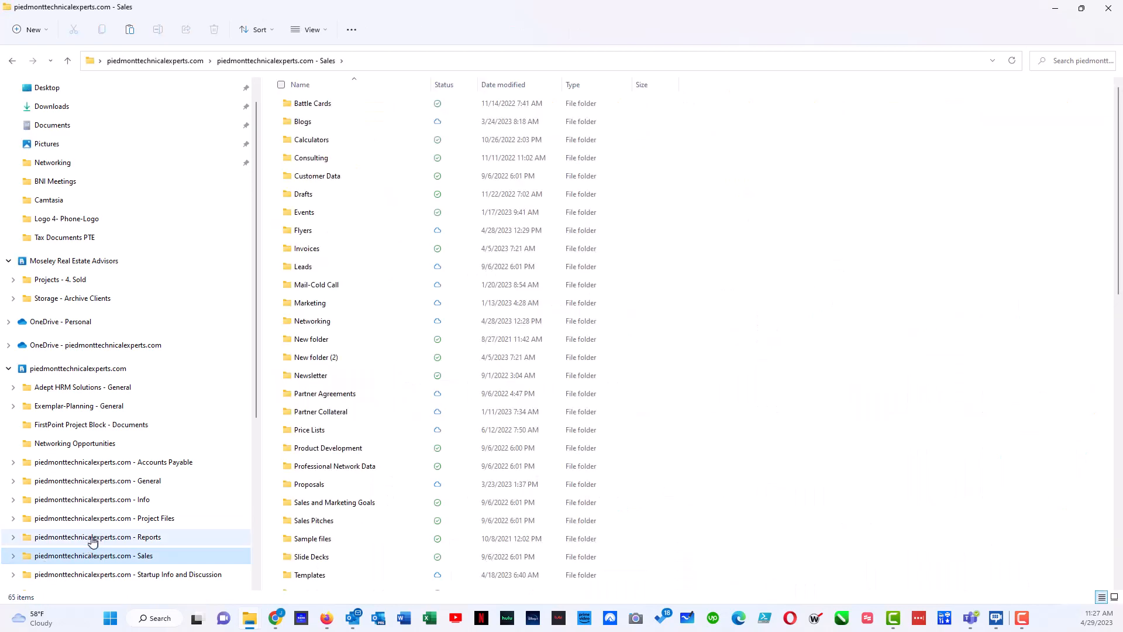
scroll("down", 3)
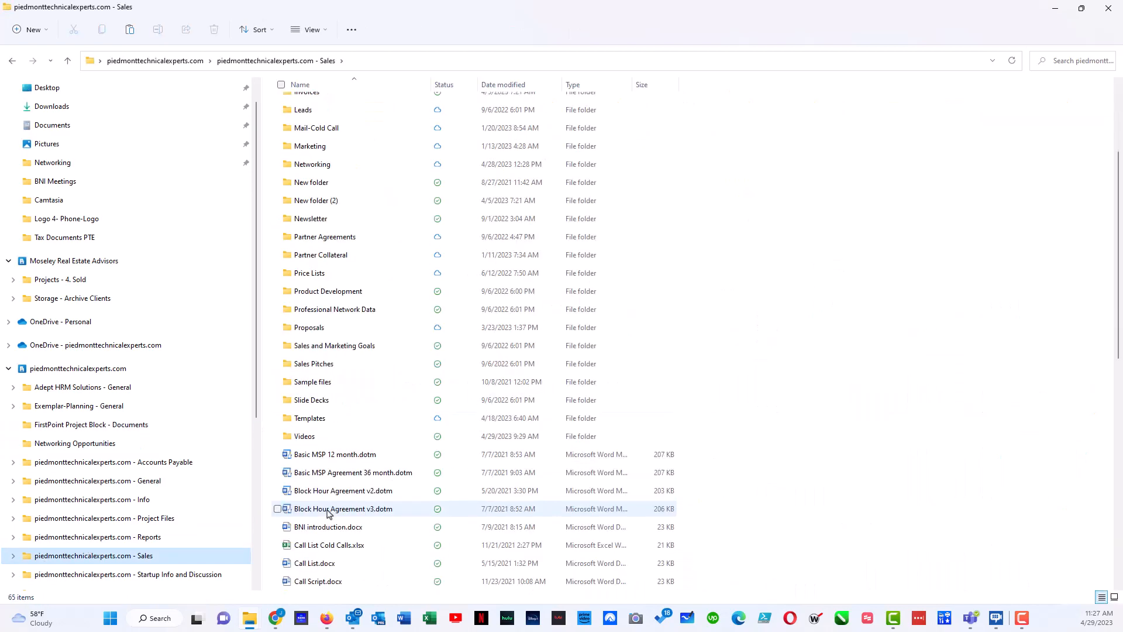
left_click(304, 437)
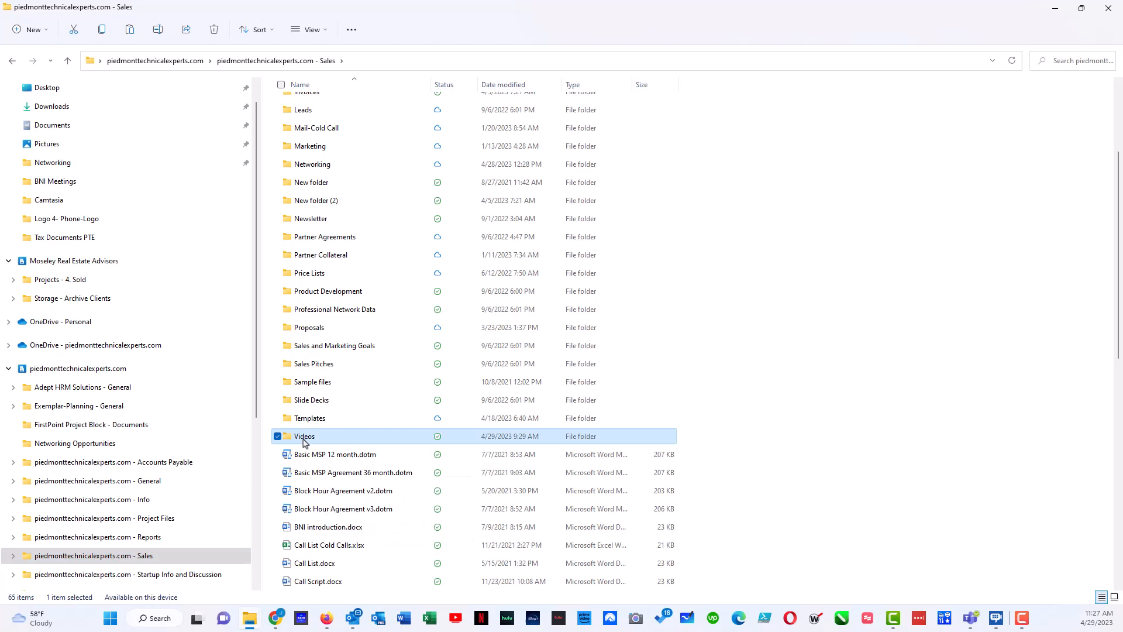
double_click(304, 436)
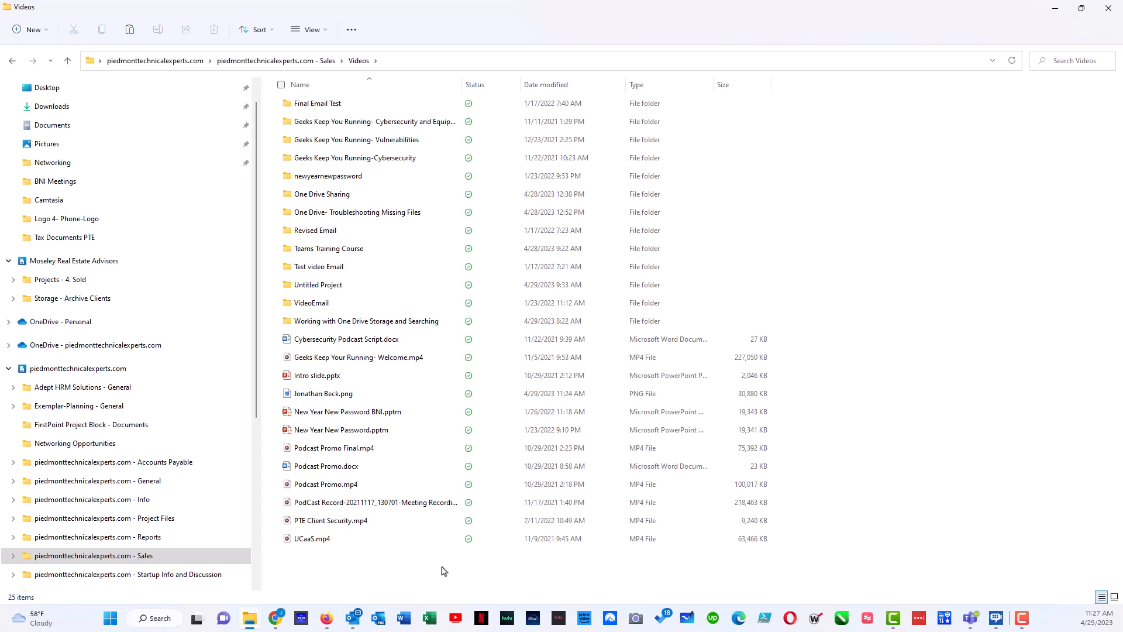
Paste the copied action changes things image into the synced Videos folder via Show more options.
right_click(441, 571)
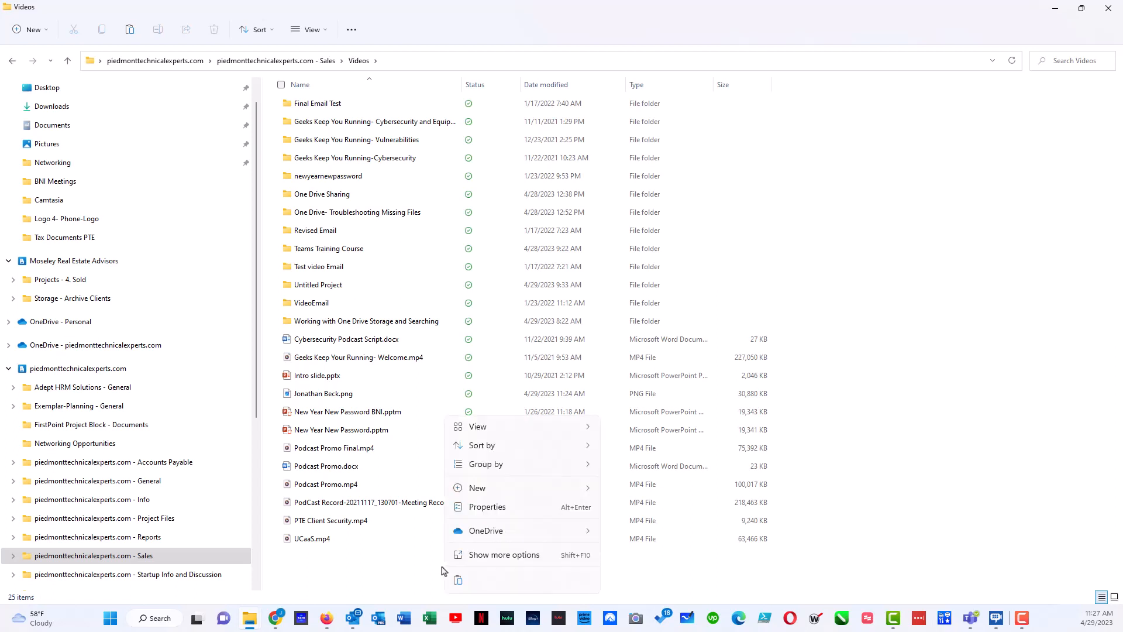
mouse_move(459, 566)
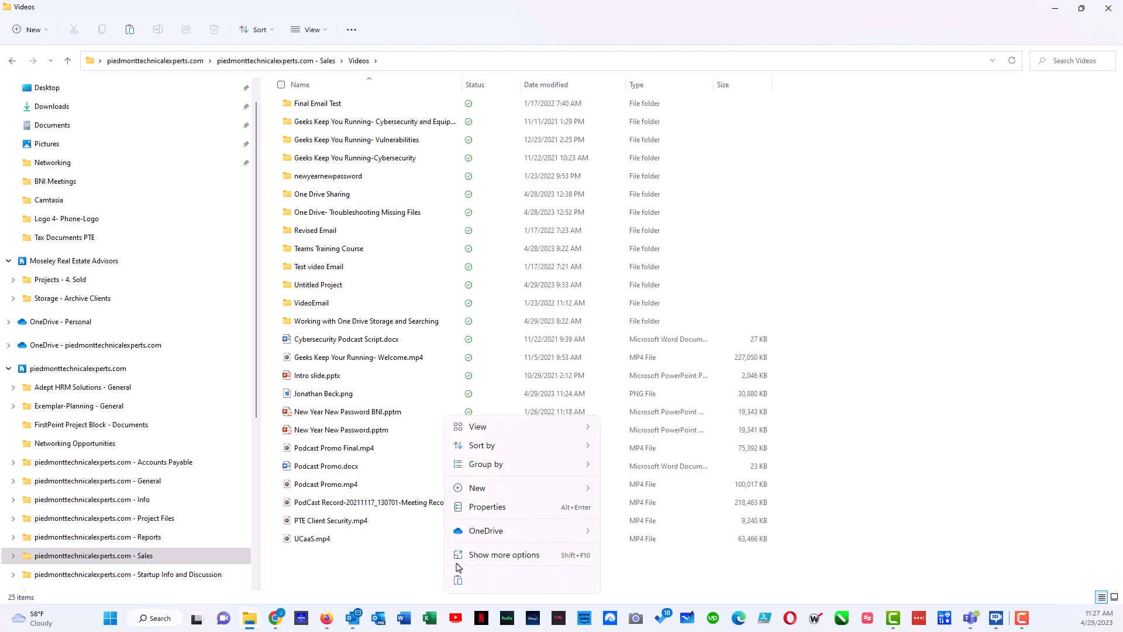
left_click(492, 558)
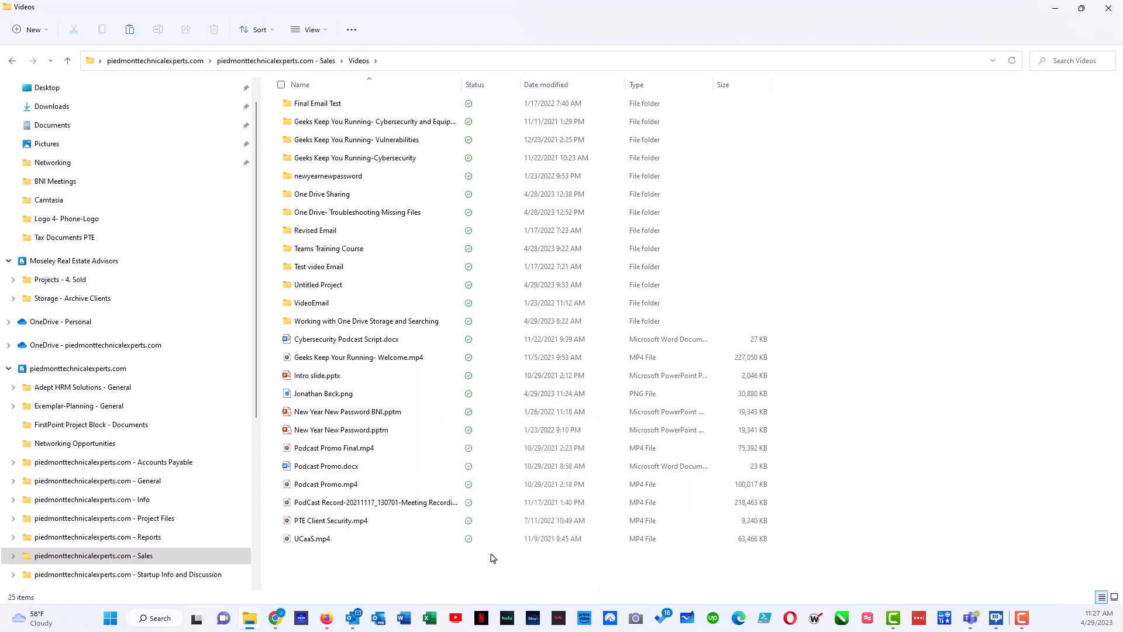
right_click(493, 557)
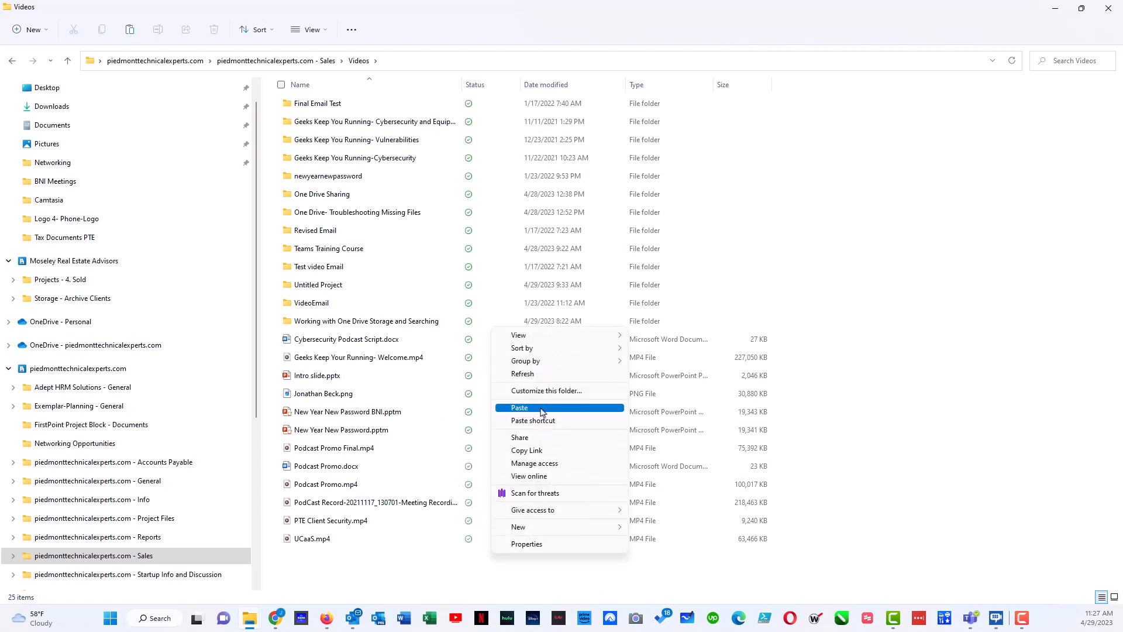
left_click(519, 407)
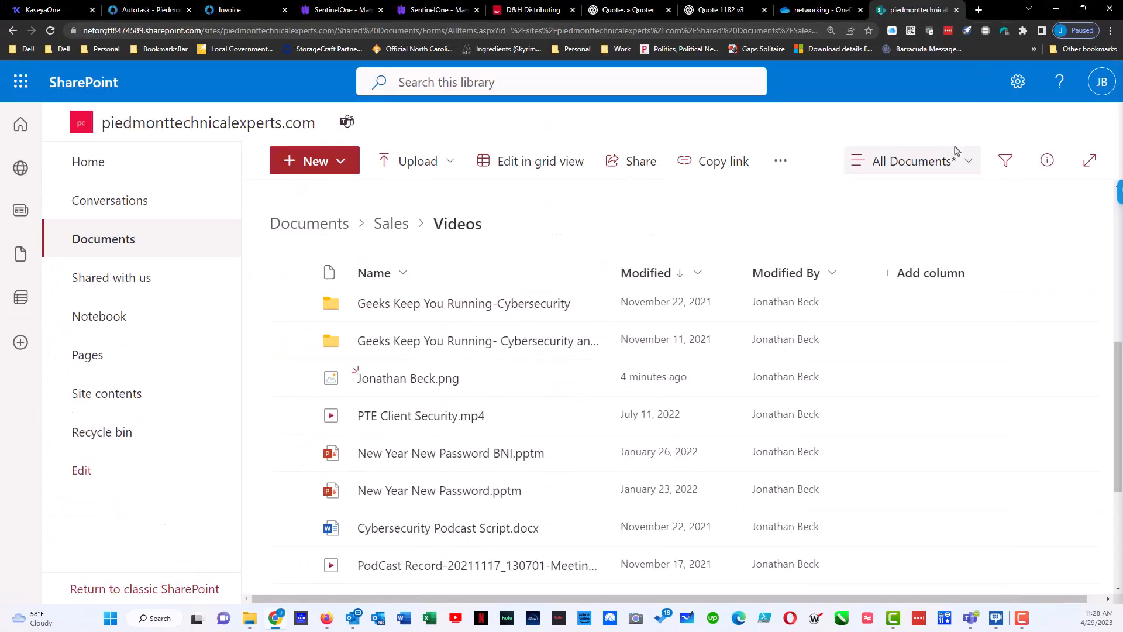
mouse_move(710, 217)
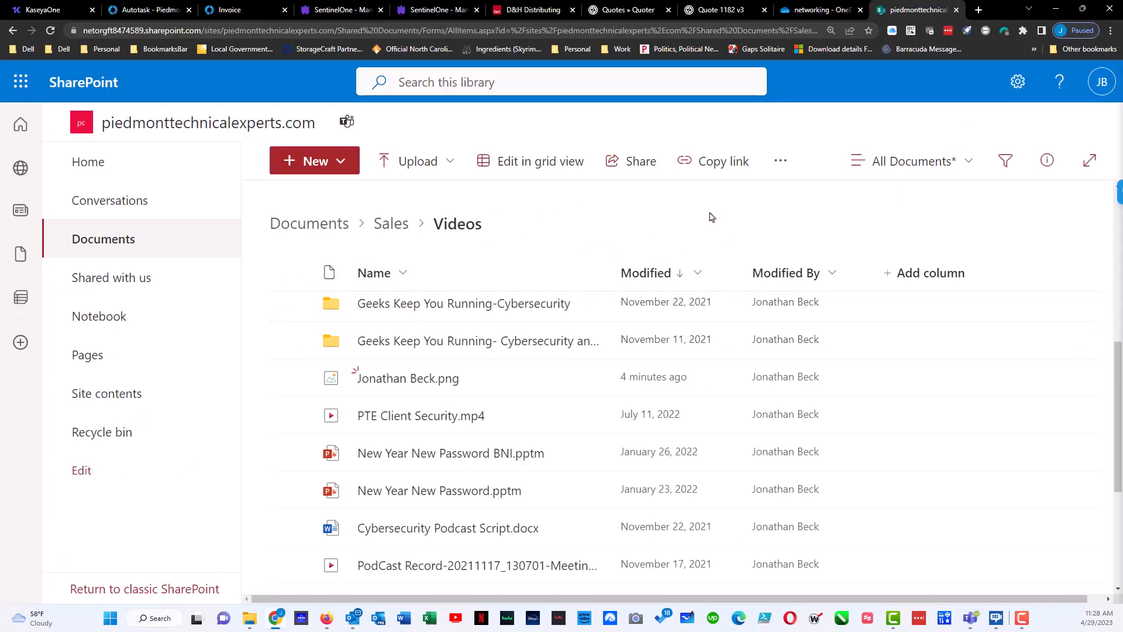
mouse_move(745, 339)
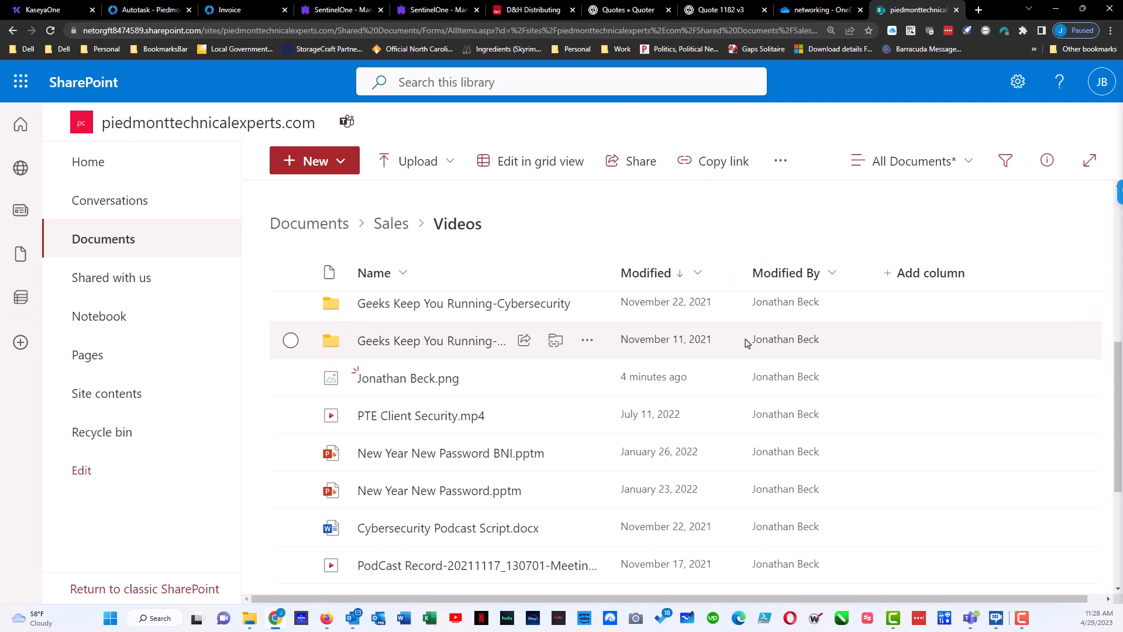
Scroll the Videos library to reveal the newly synced action changes things.jfif entry.
scroll("down", 3)
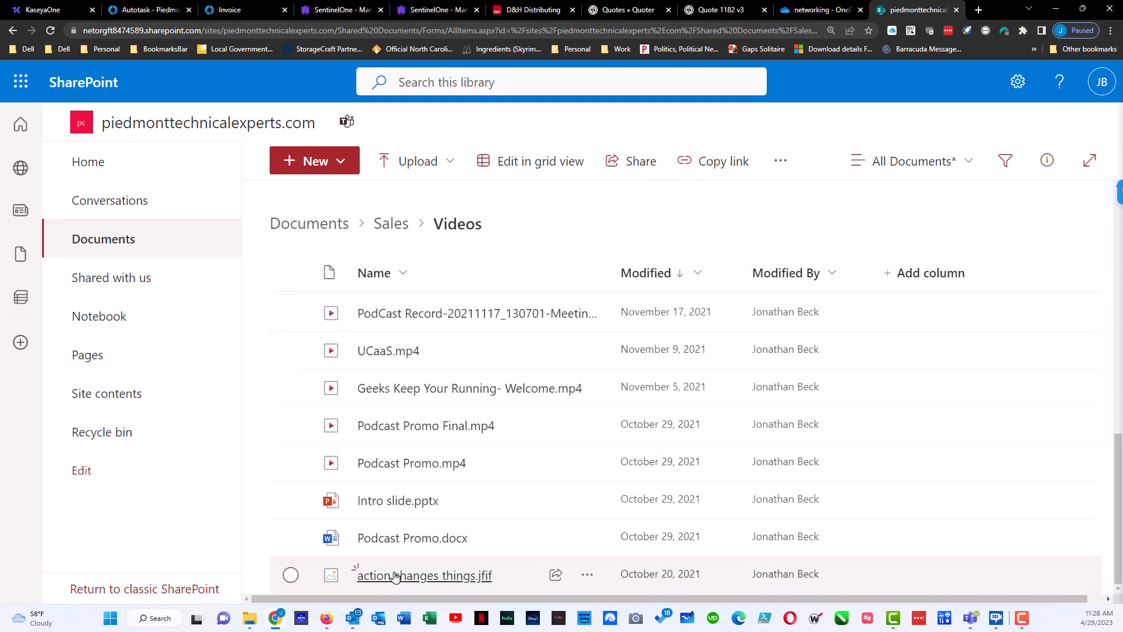
mouse_move(423, 576)
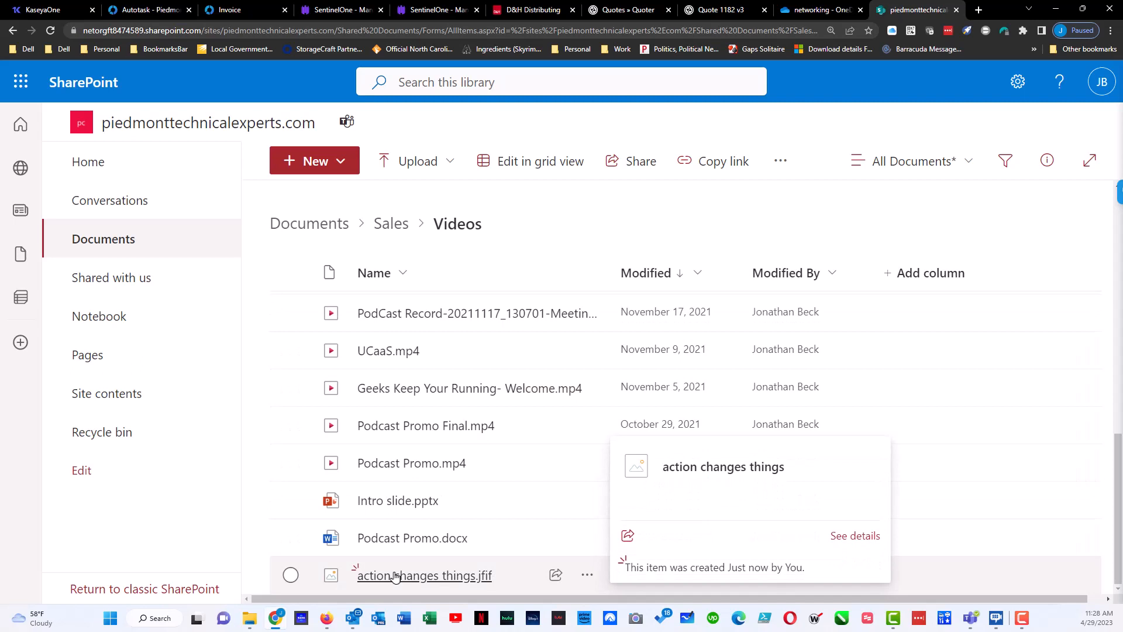